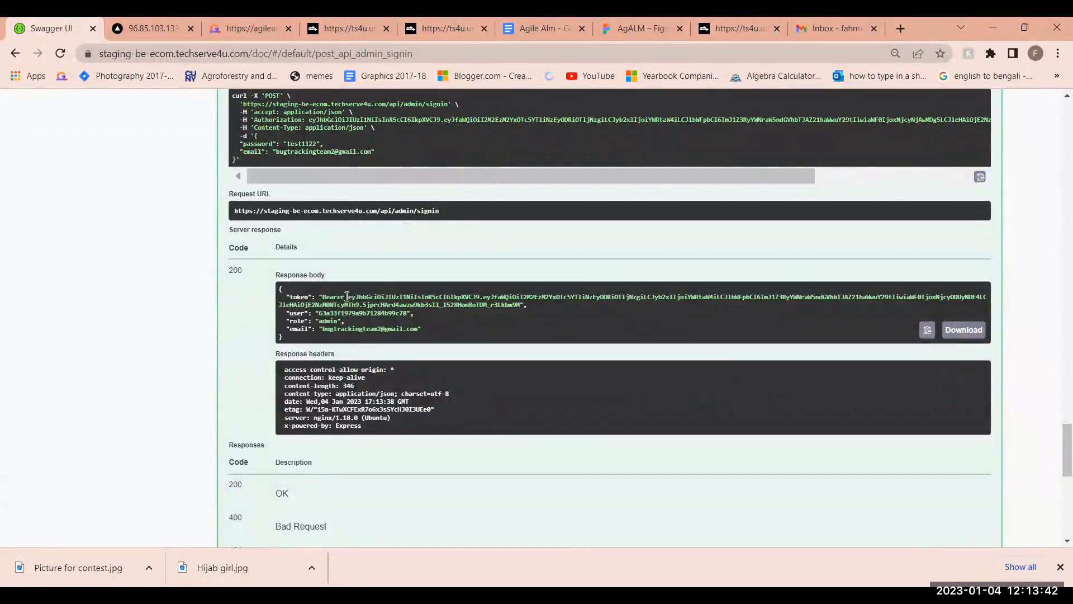
mouse_move(402, 318)
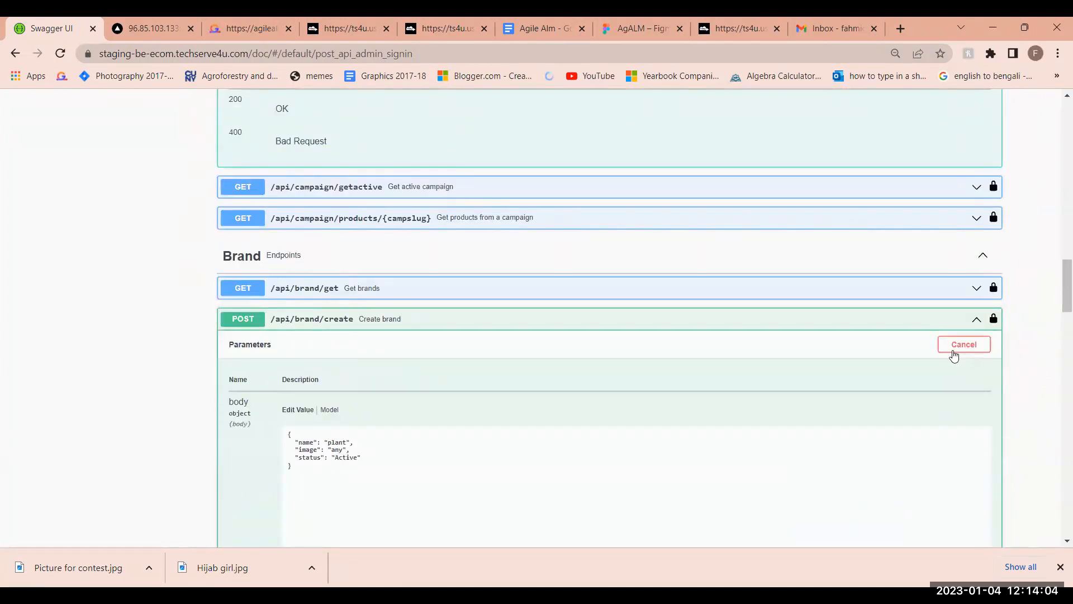
mouse_move(1056, 285)
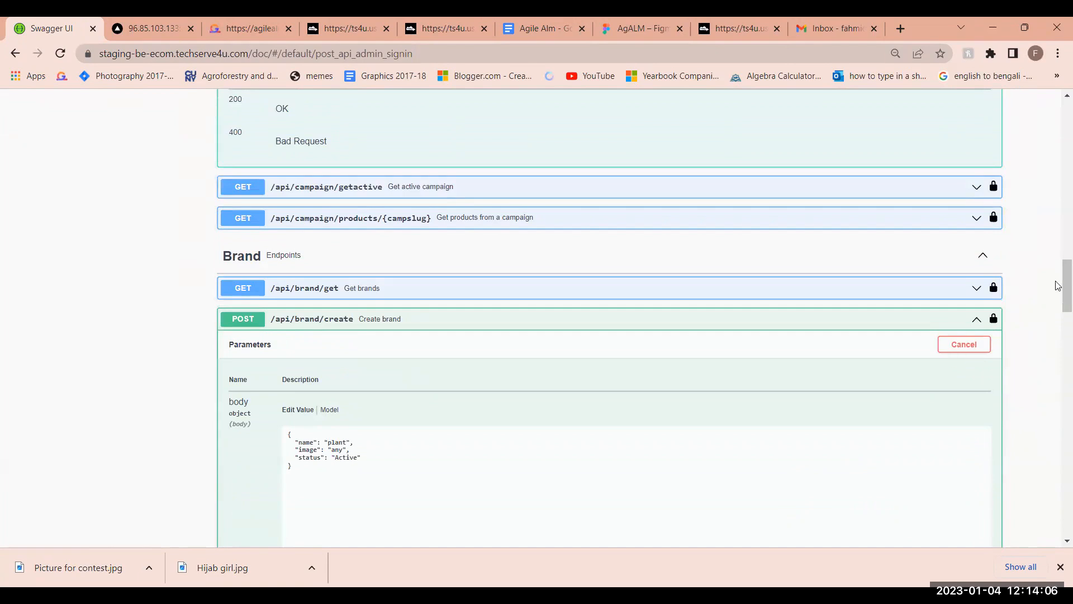
mouse_move(1057, 279)
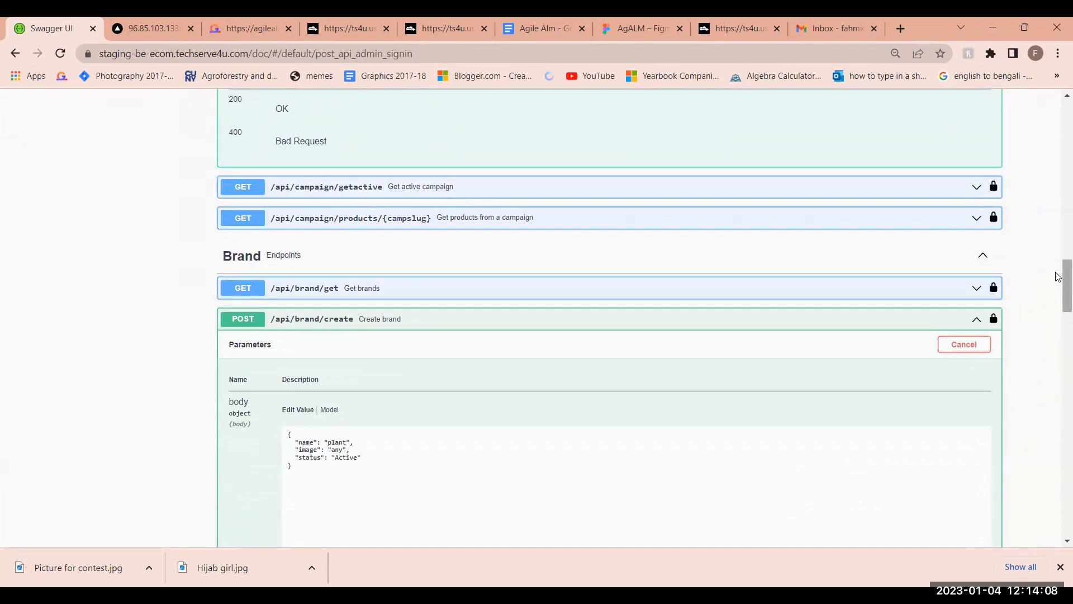
mouse_move(1057, 285)
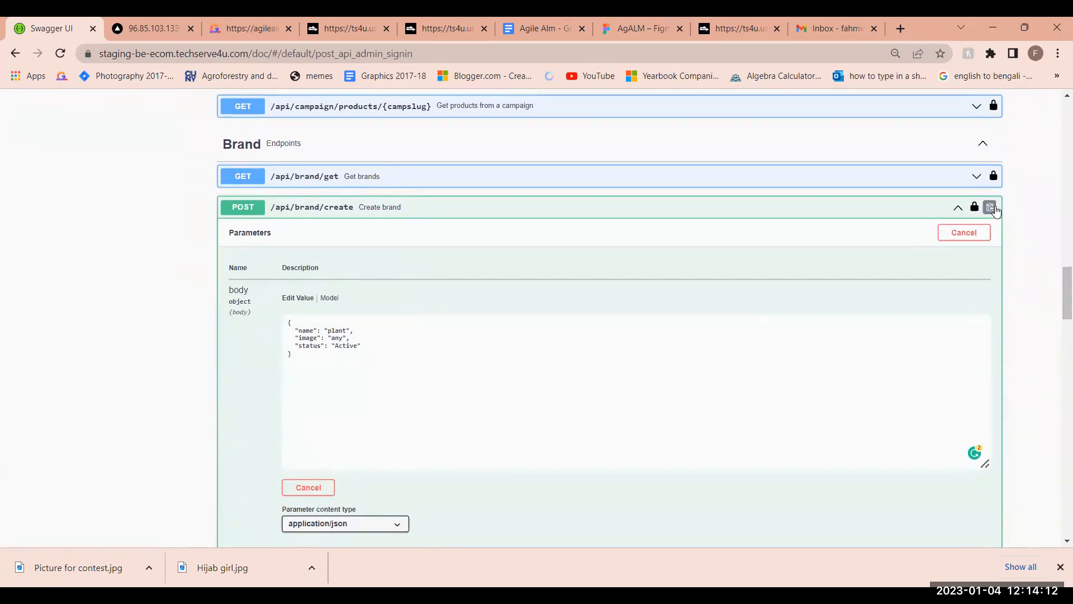
- Select the bearer token from the admin sign-in response and scroll toward POST /api/brand/create
click(974, 207)
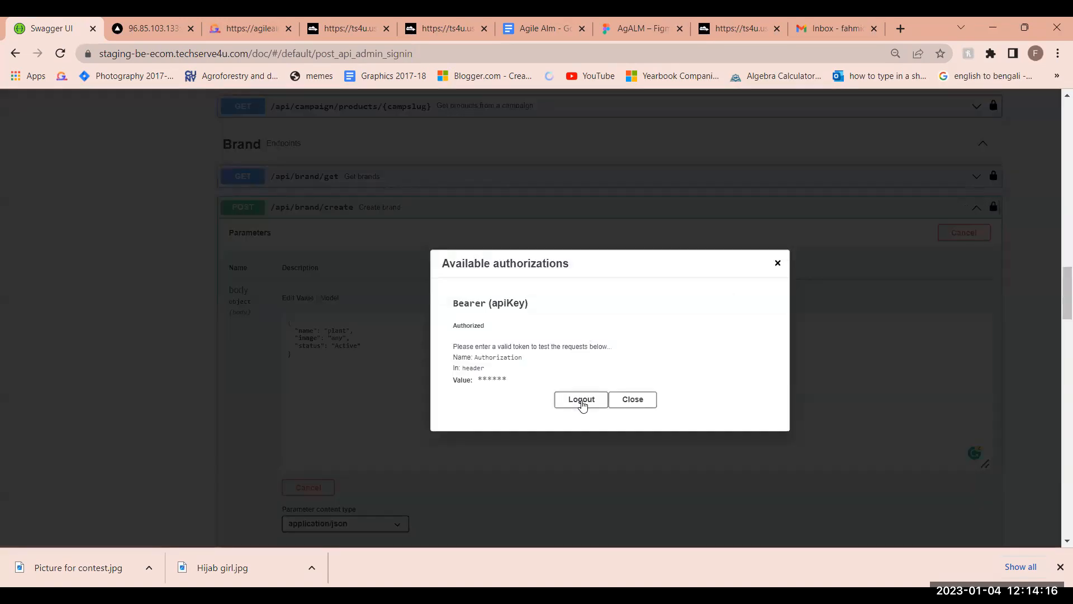
click(631, 399)
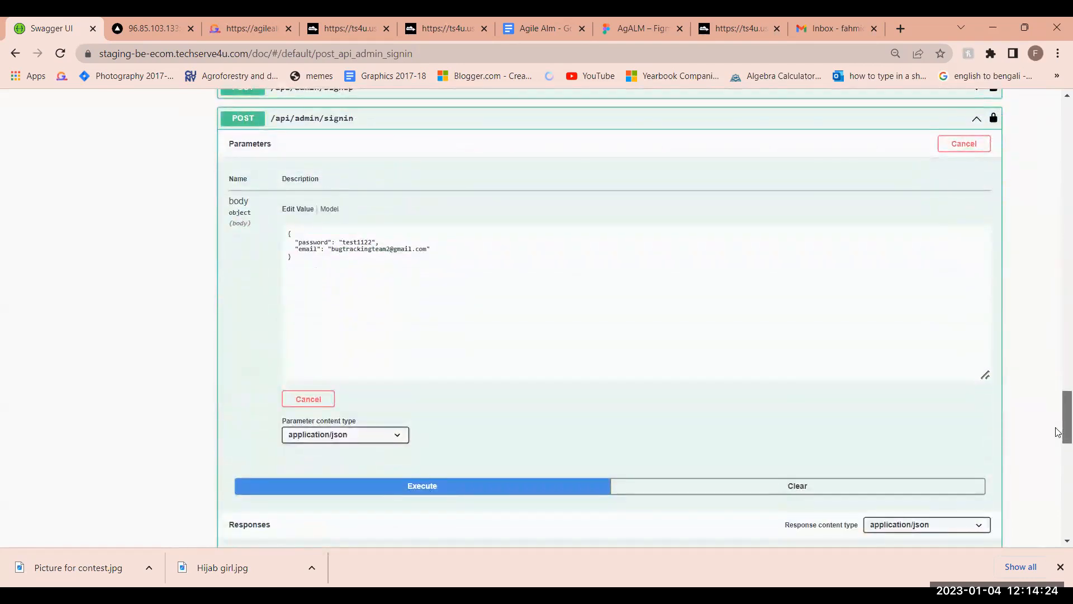
click(421, 485)
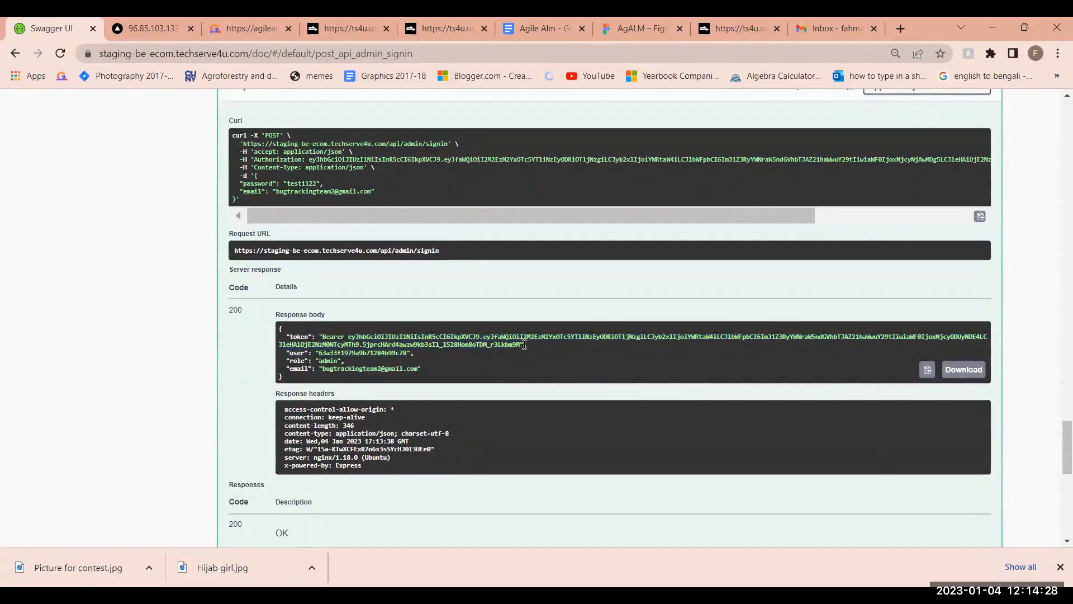
drag(322, 336, 523, 344)
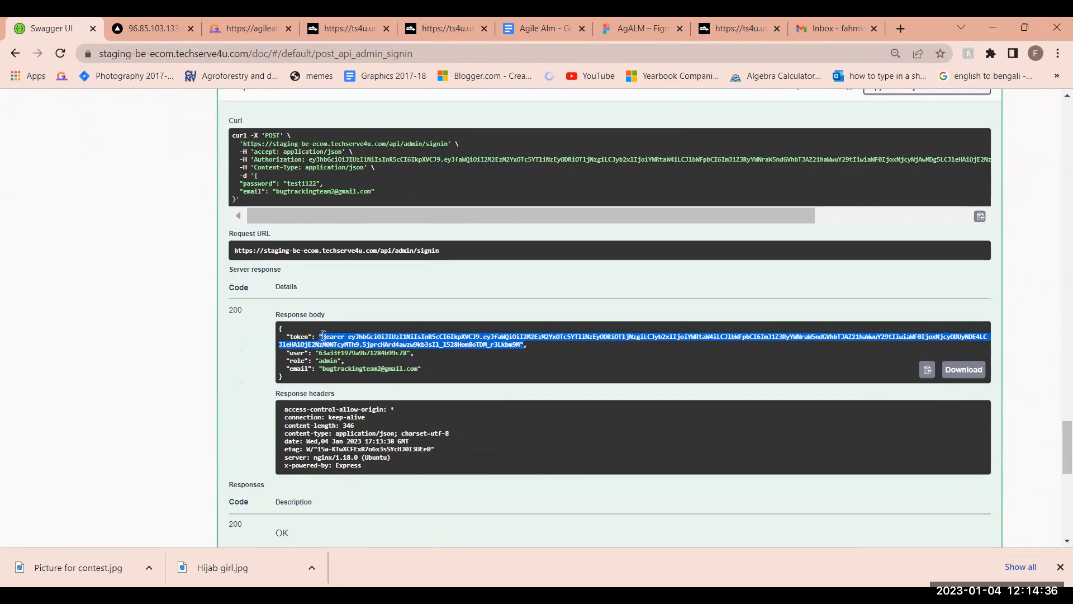
drag(322, 336, 541, 336)
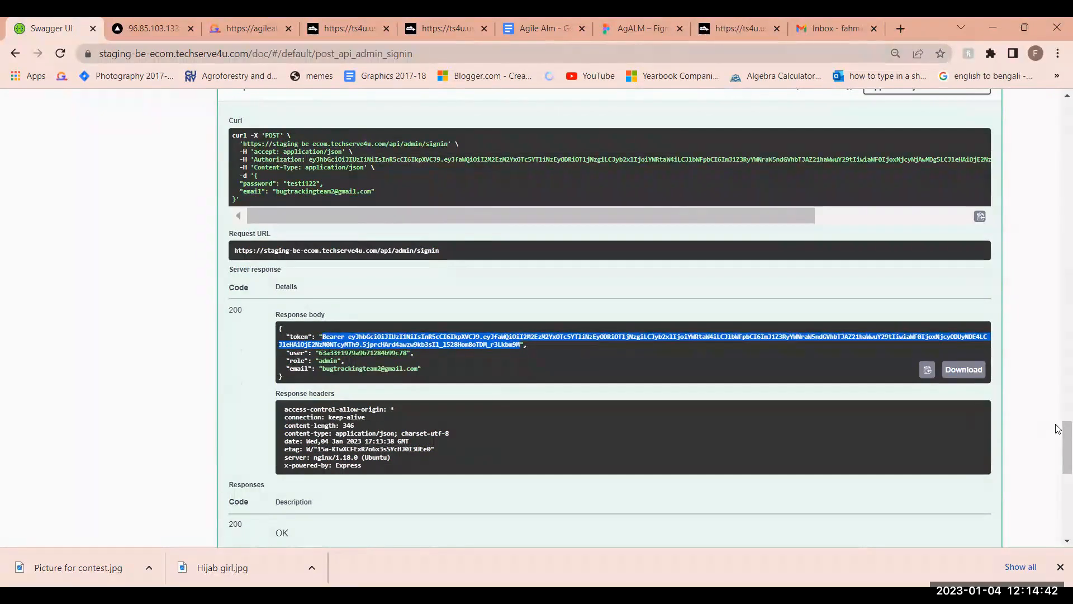
scroll(down, 3)
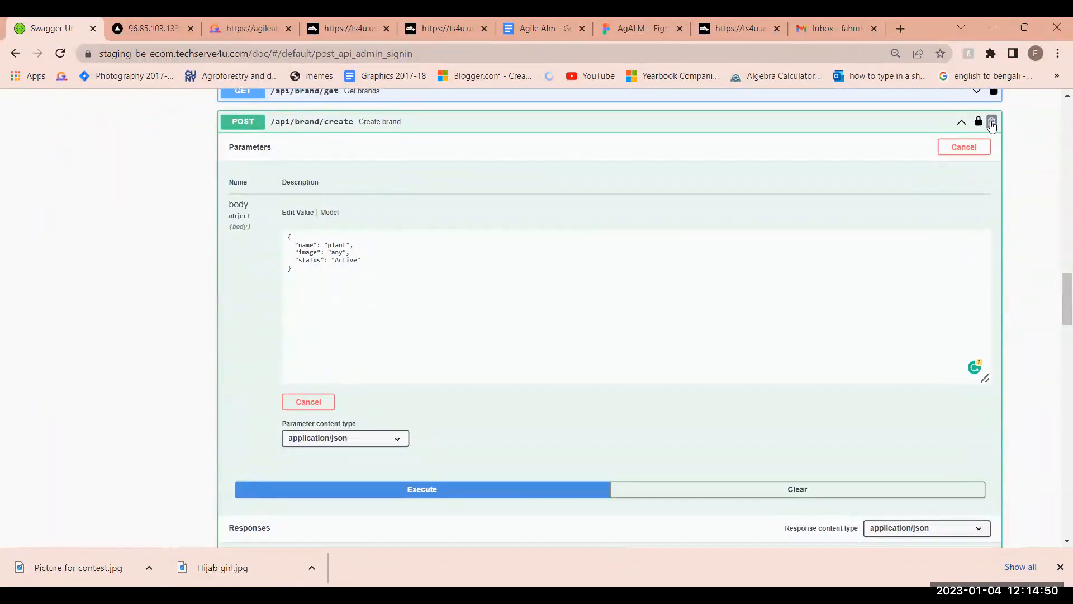
- Log out the previous authorization and locate the /api/brand/create endpoint
click(978, 121)
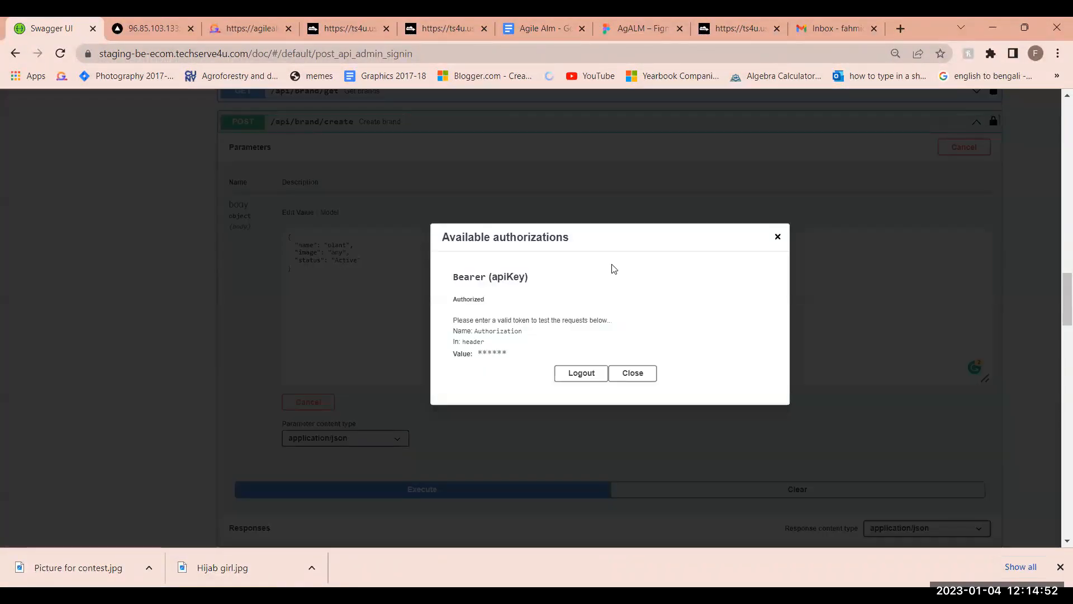
click(580, 372)
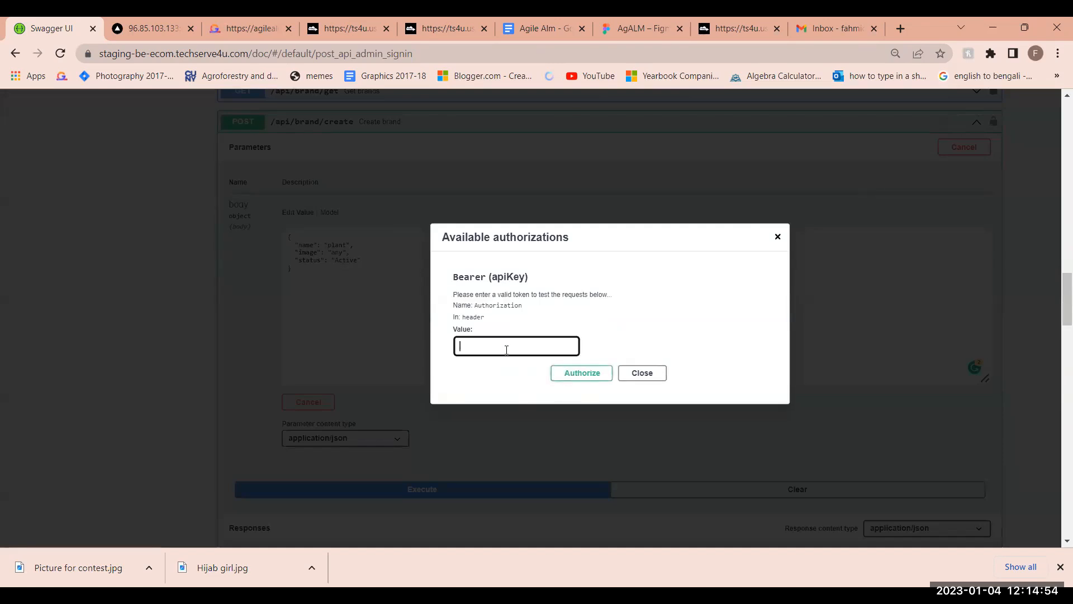
text(/api/brand/create)
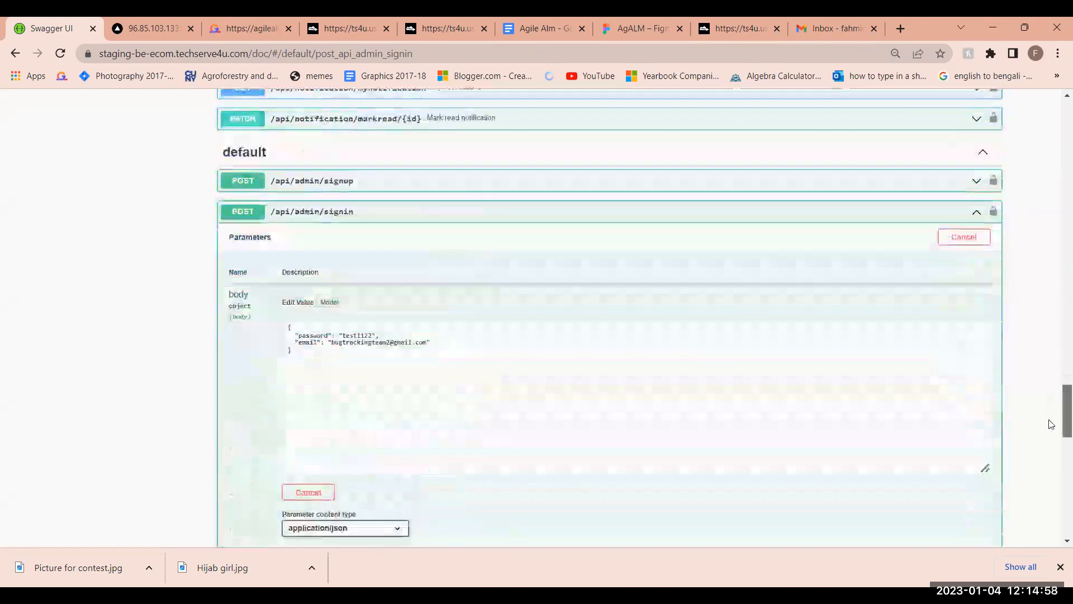
scroll(down, 3)
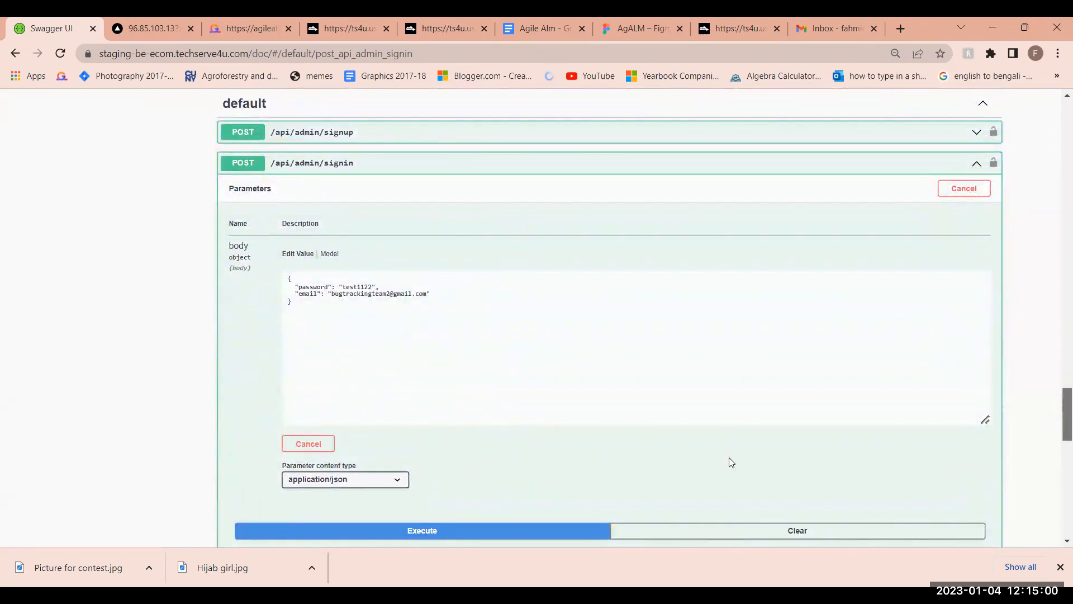
click(421, 530)
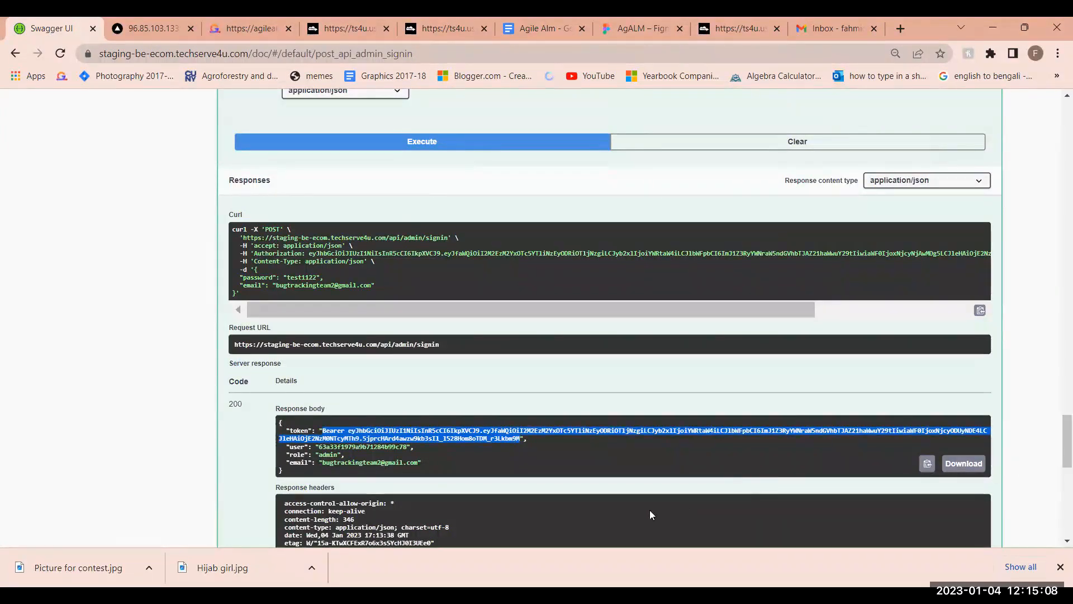
mouse_move(655, 475)
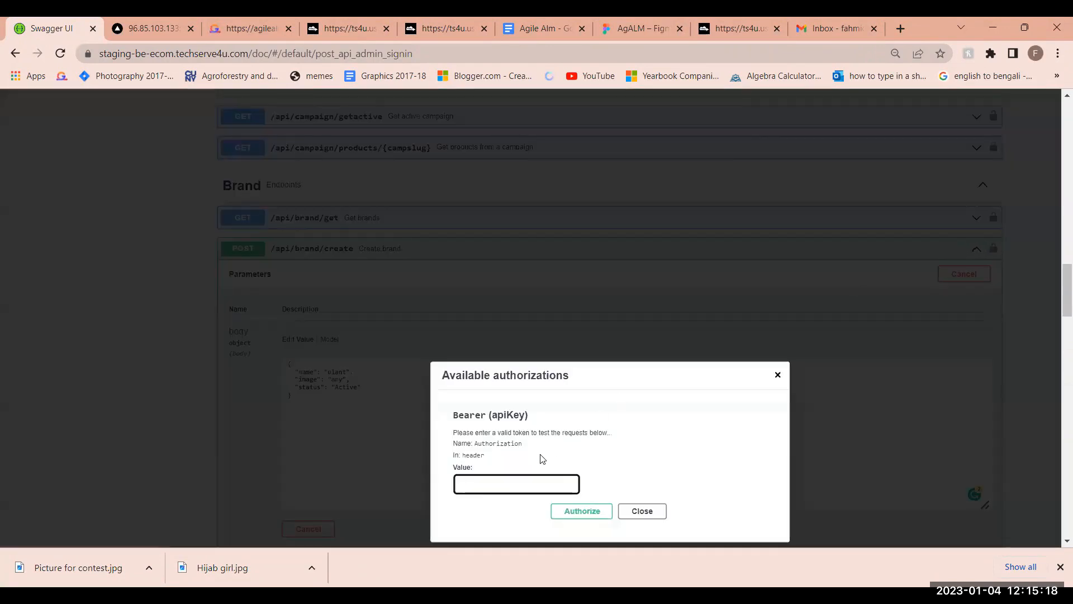
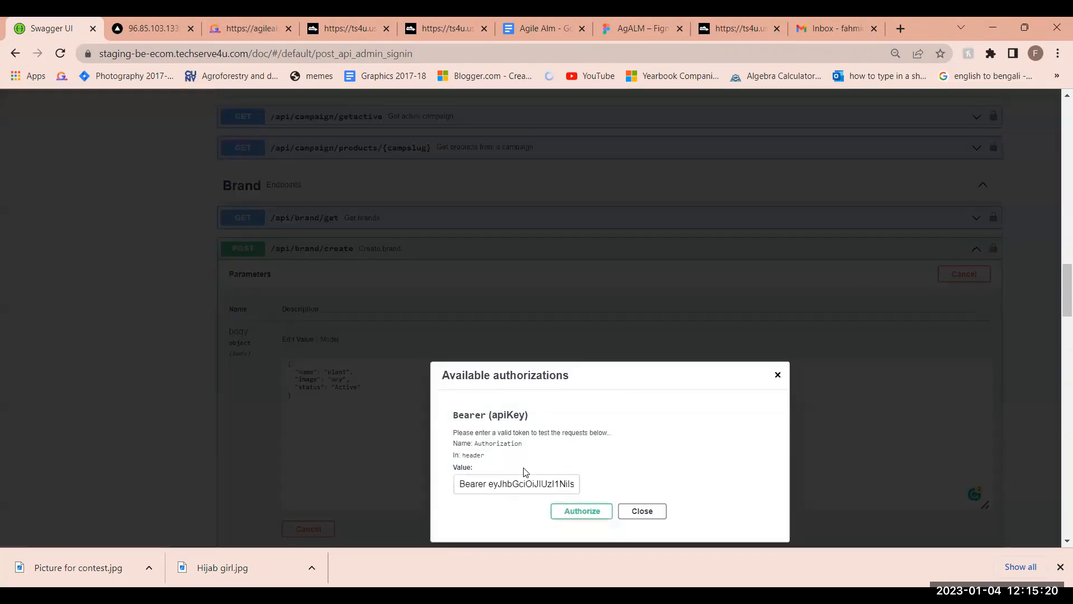
click(580, 511)
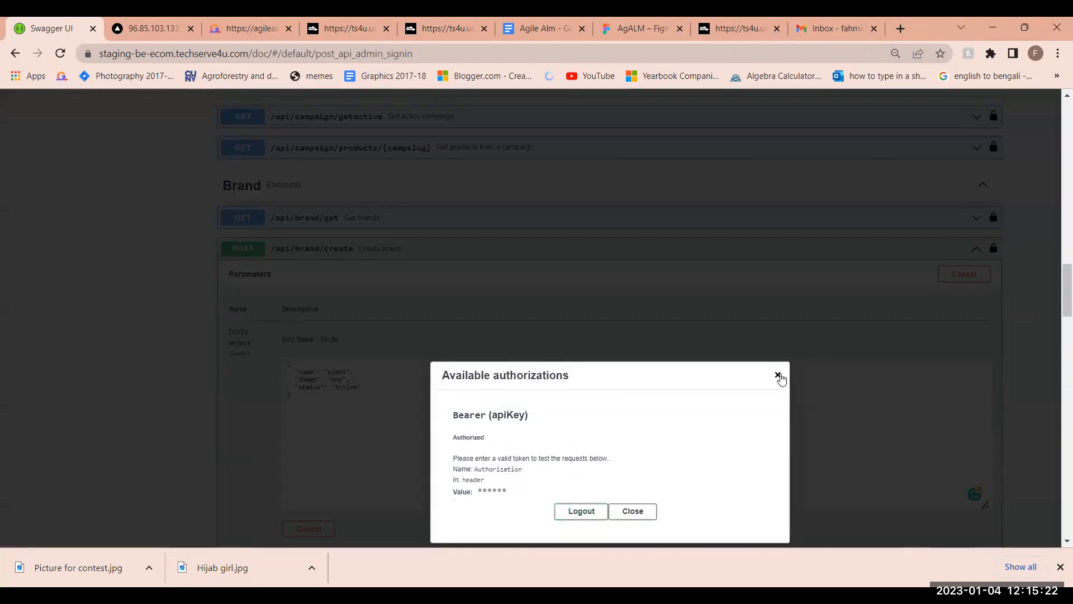
click(778, 377)
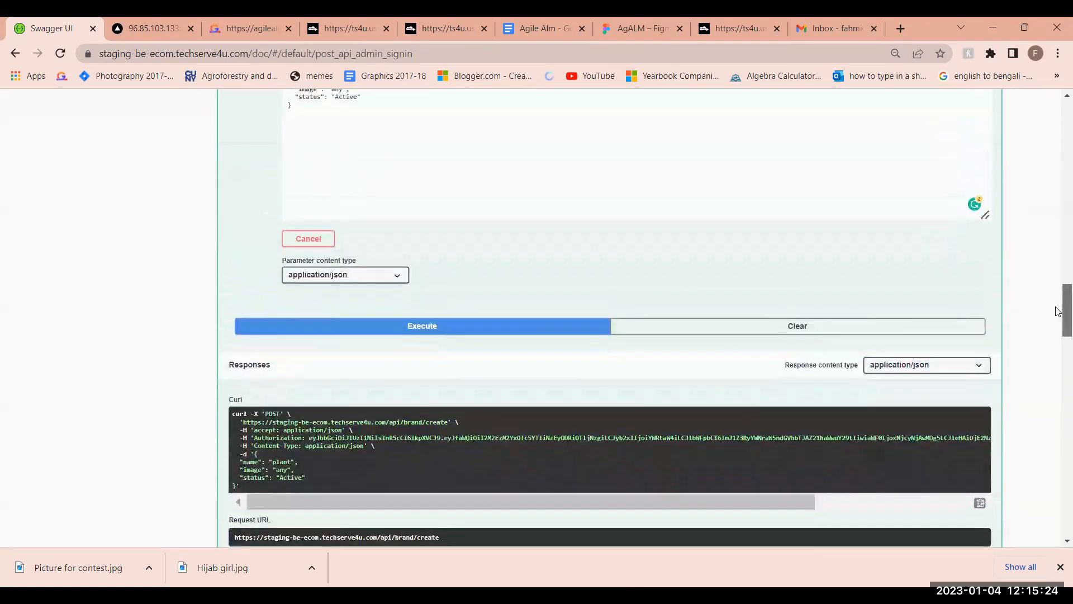
- Run the create-brand request for plant and scroll through the 400 Bad Request response back to its body
click(421, 325)
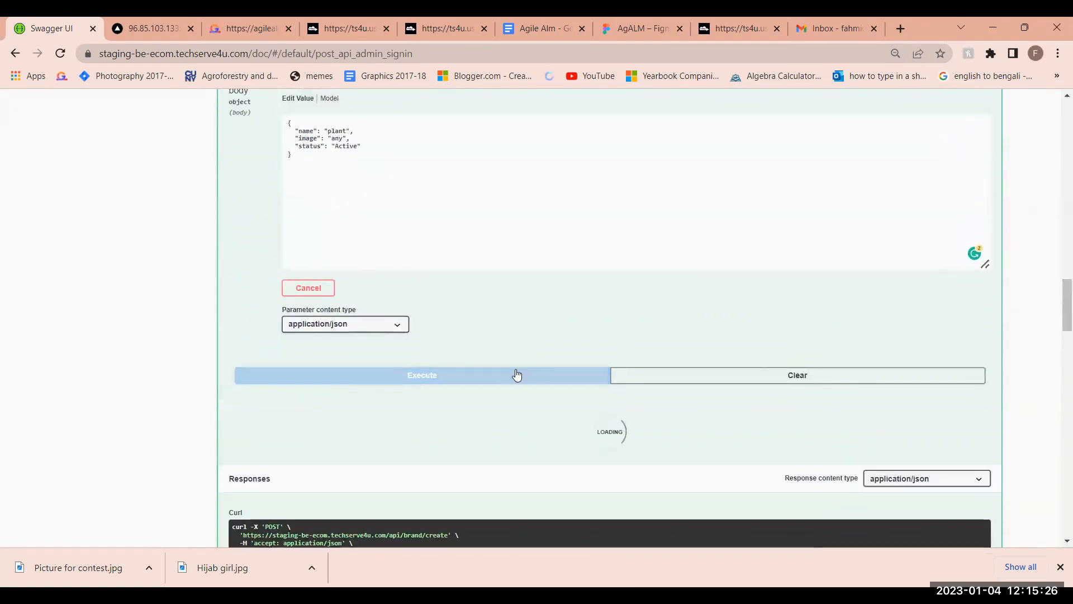
click(421, 375)
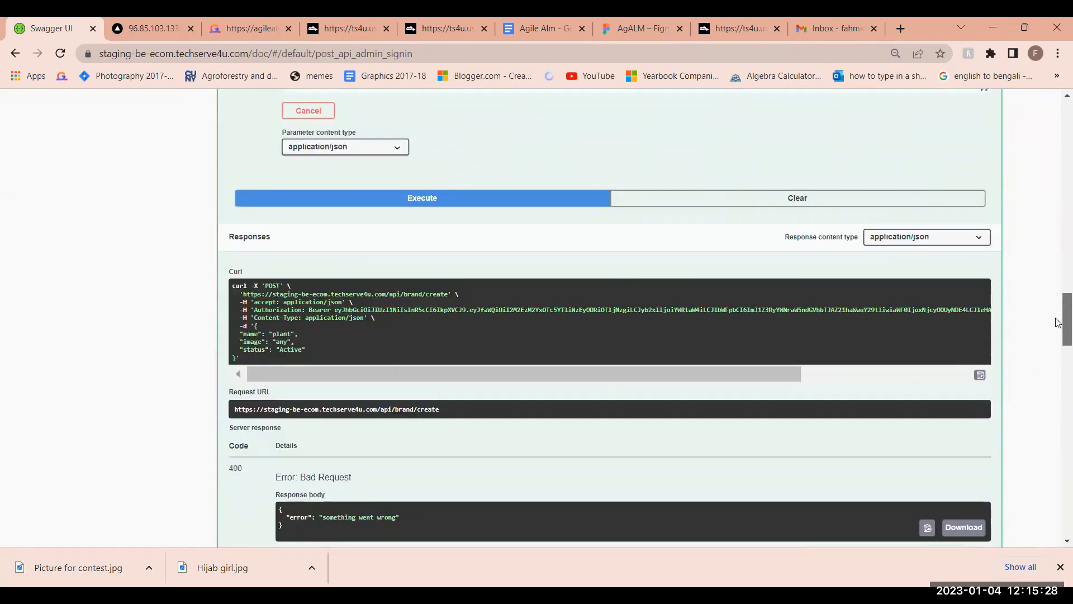
scroll(down, 3)
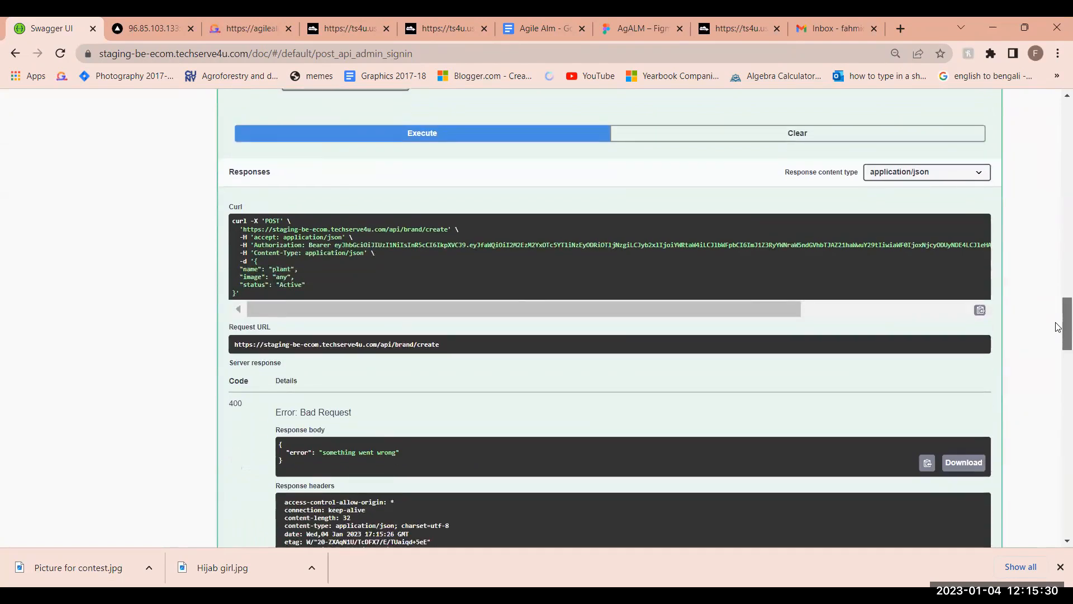
scroll(down, 3)
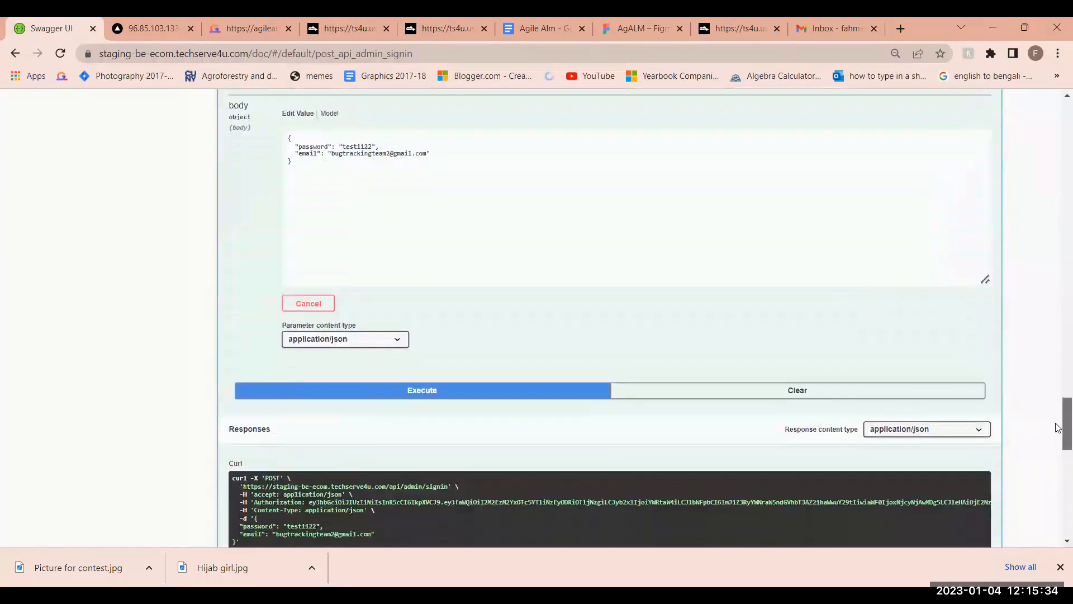
click(422, 389)
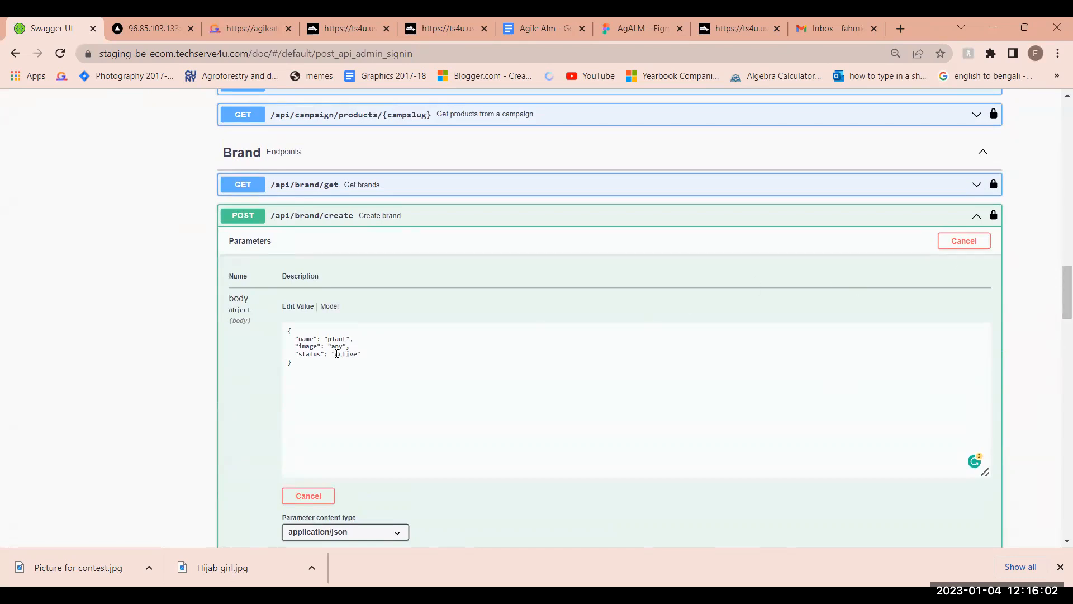
- Execute POST /api/brand/create for plant with lowercase status active and review the curl command
click(335, 355)
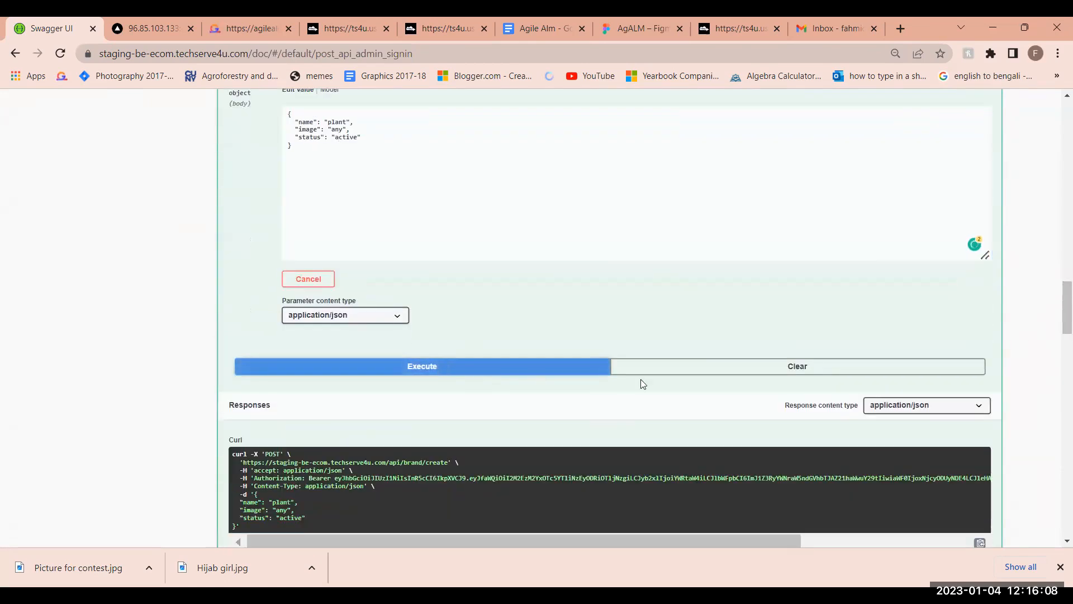
click(422, 365)
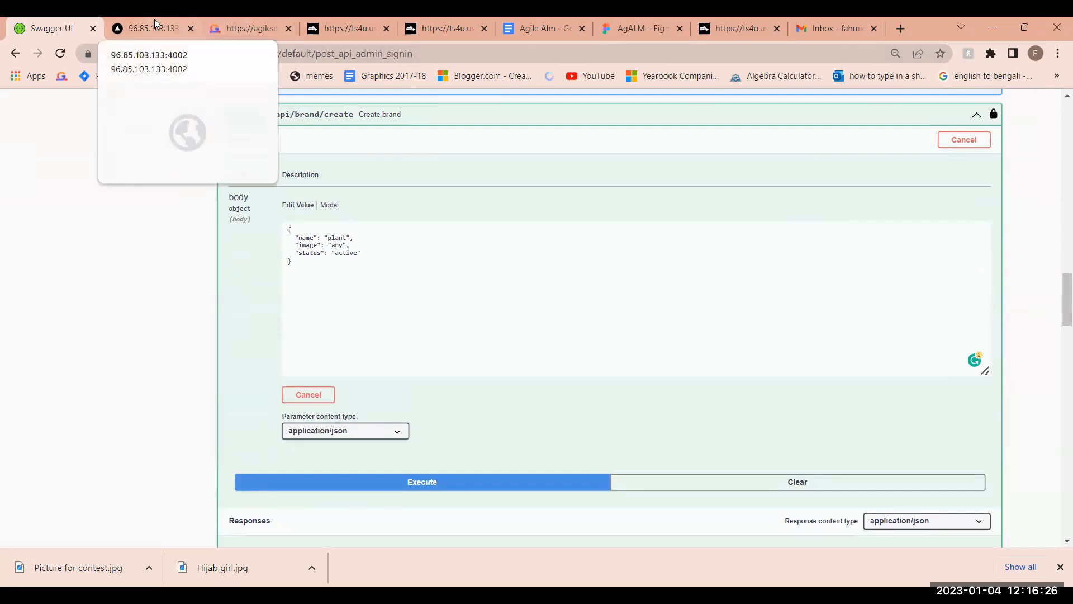
click(144, 28)
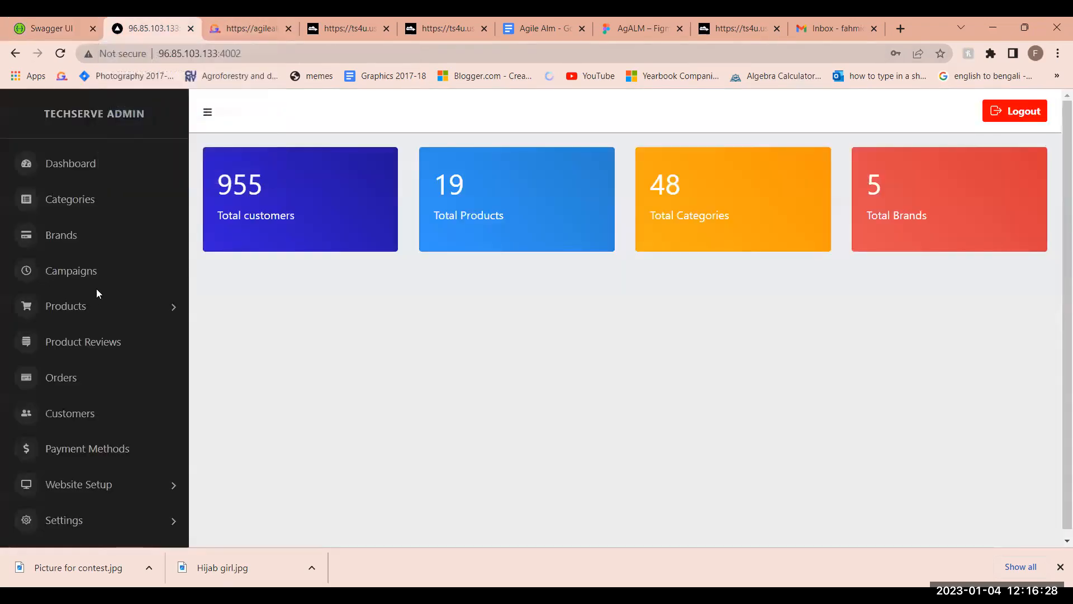
click(48, 28)
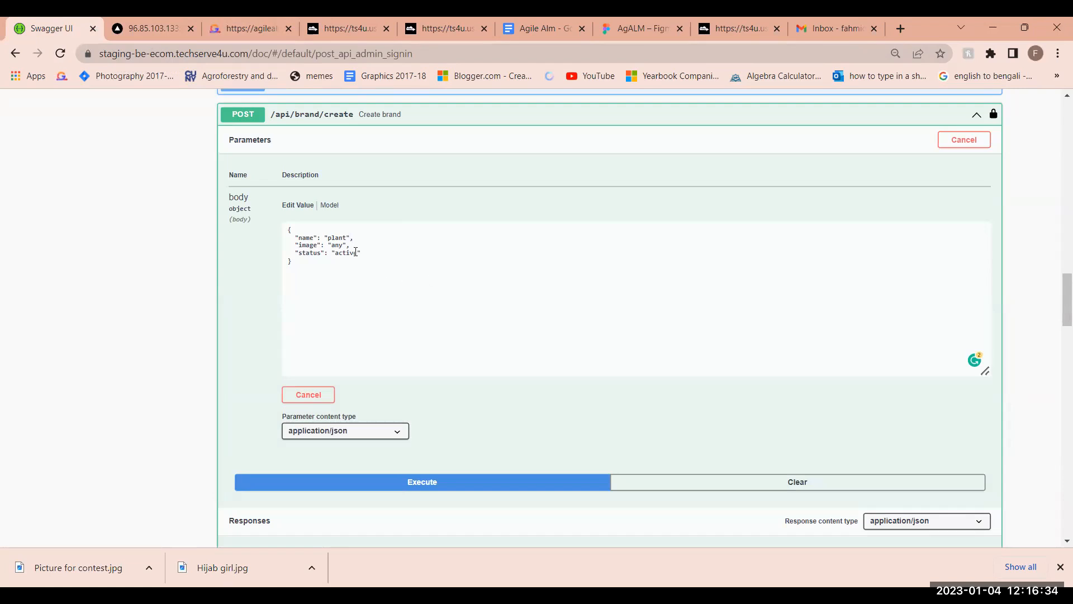
click(145, 28)
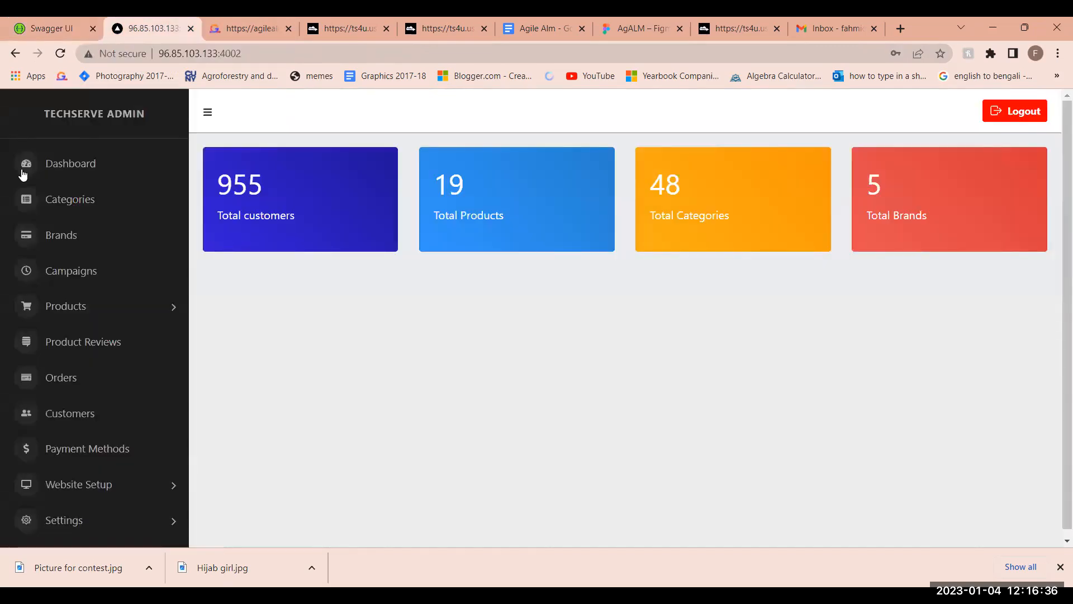
right_click(70, 270)
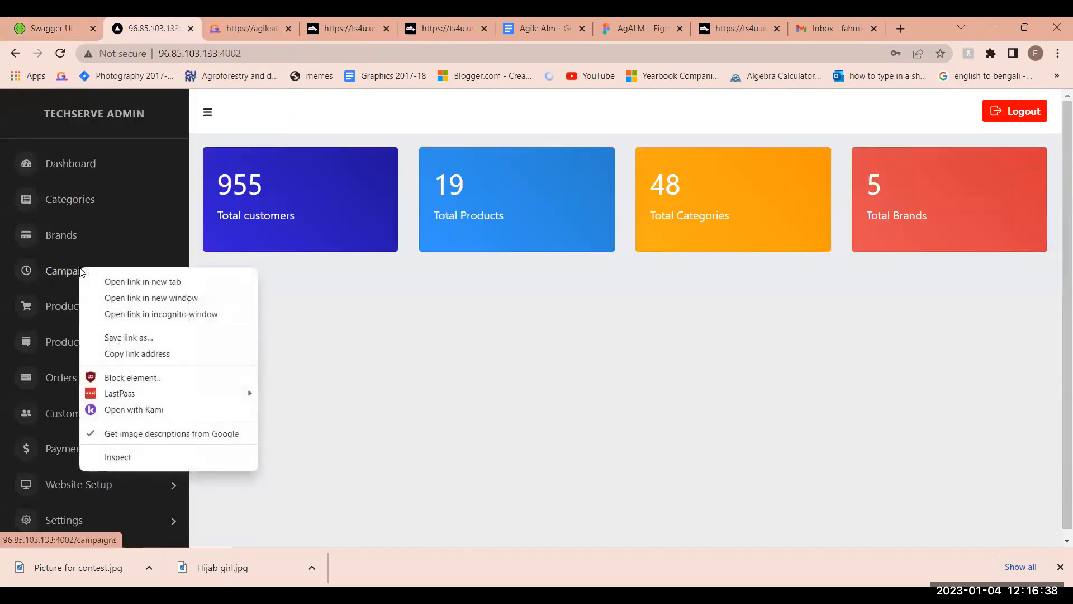
mouse_move(335, 343)
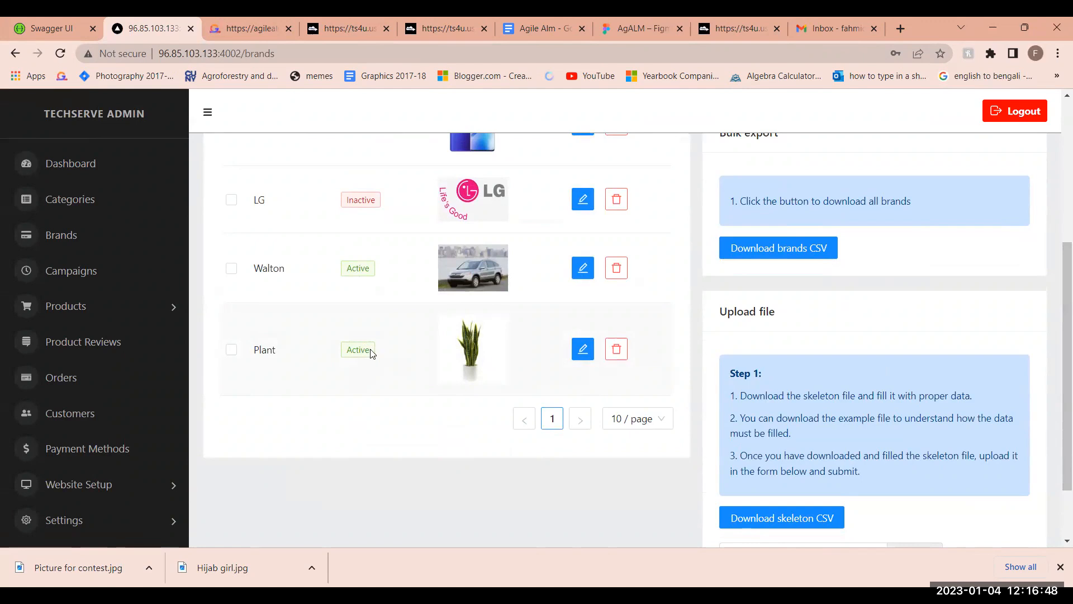
mouse_move(315, 361)
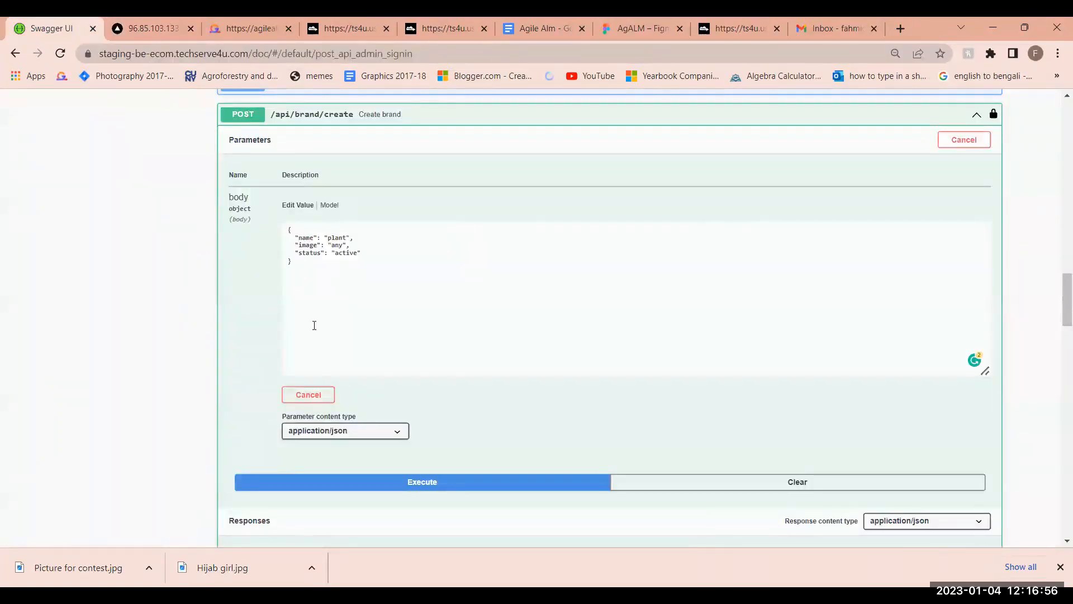
mouse_move(350, 343)
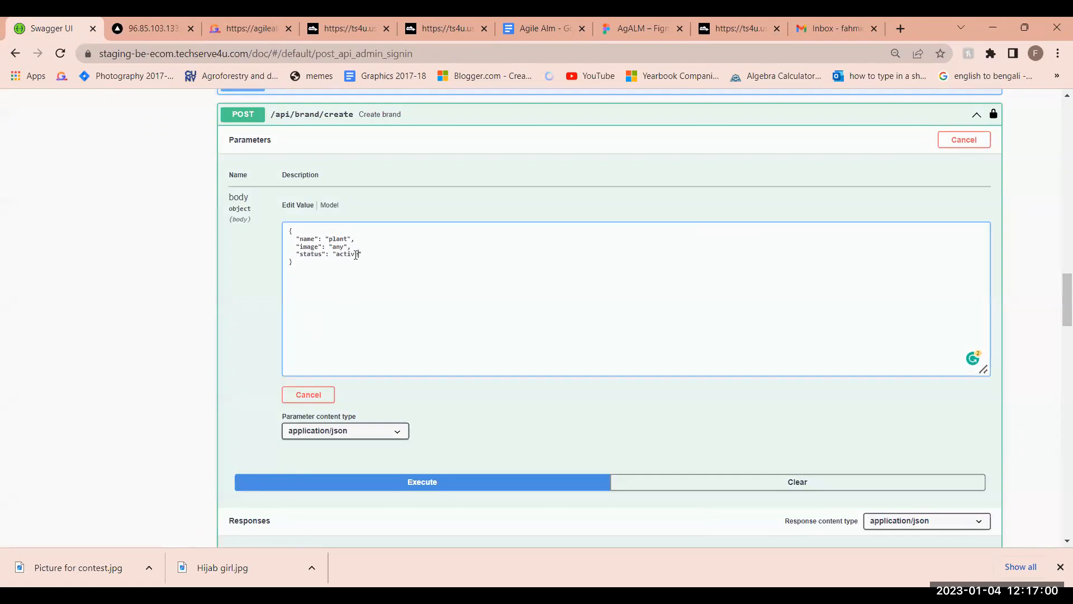
- Change the plant brand's status to True and execute the request, receiving a 201 response
text(T)
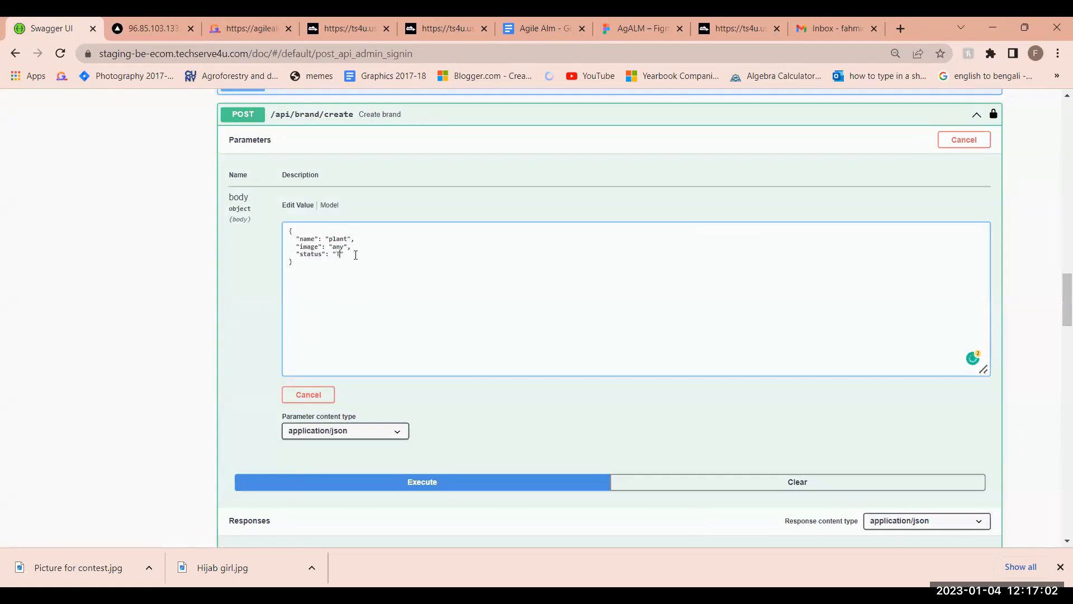
text(rue)
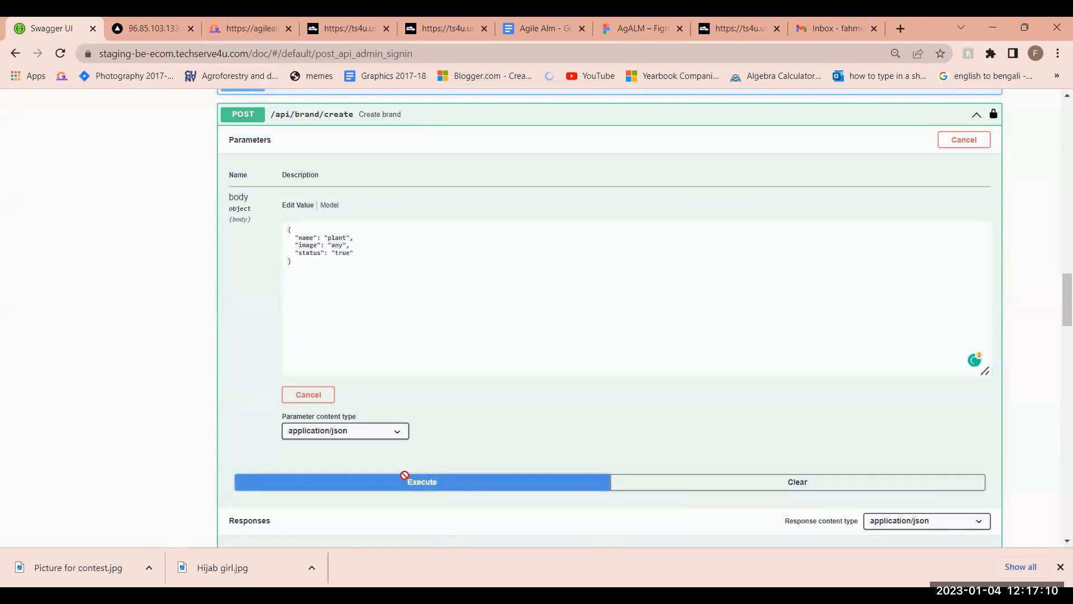
click(421, 480)
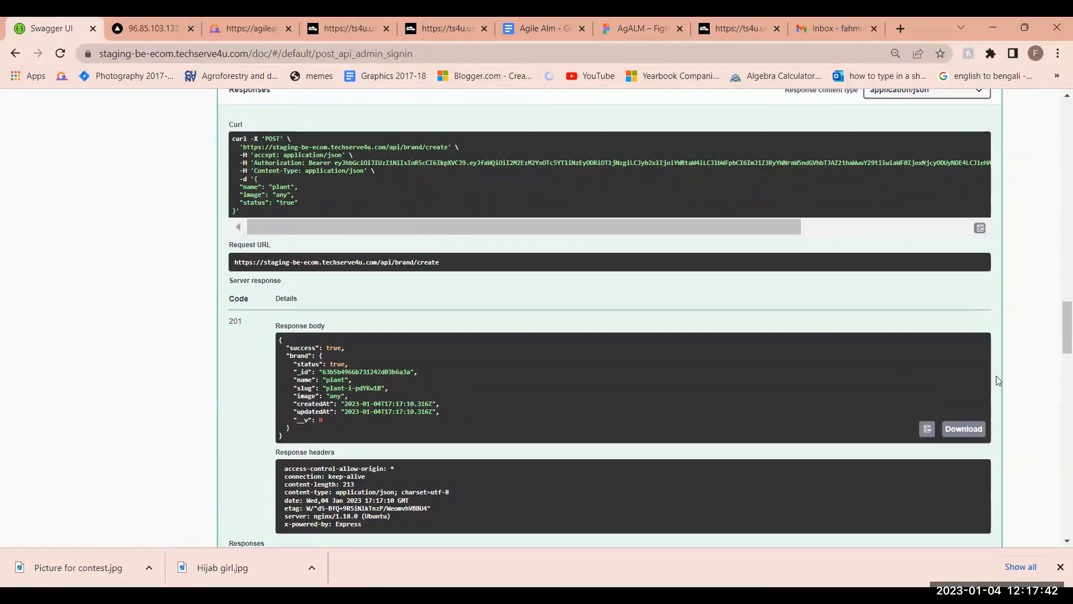
mouse_move(585, 124)
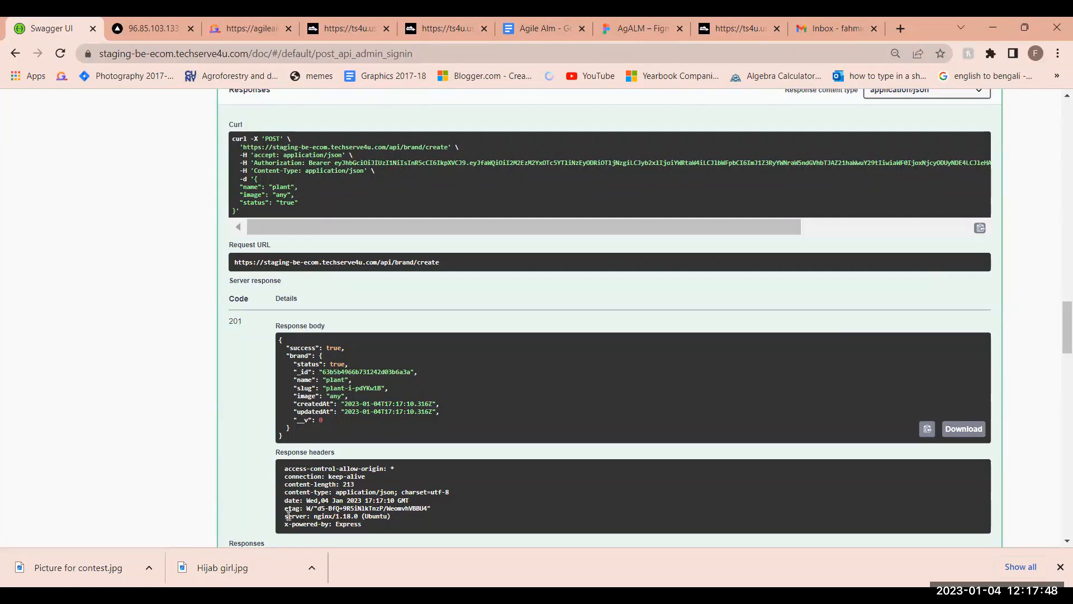
mouse_move(785, 504)
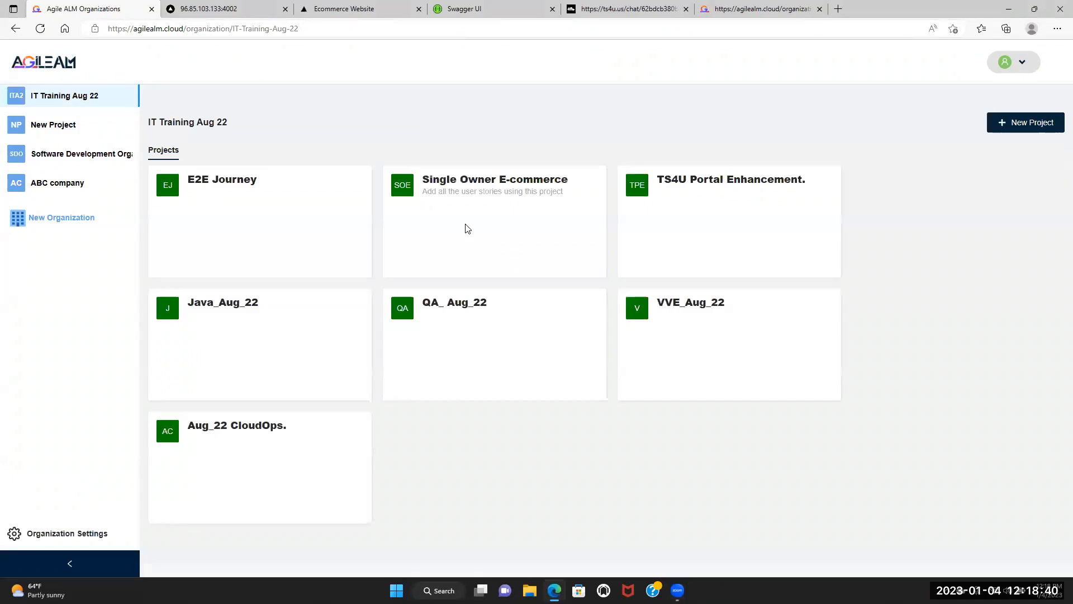
- Run the Farhana query in Single Owner E-commerce and open the Order Feature - Buyer Portal item
click(493, 184)
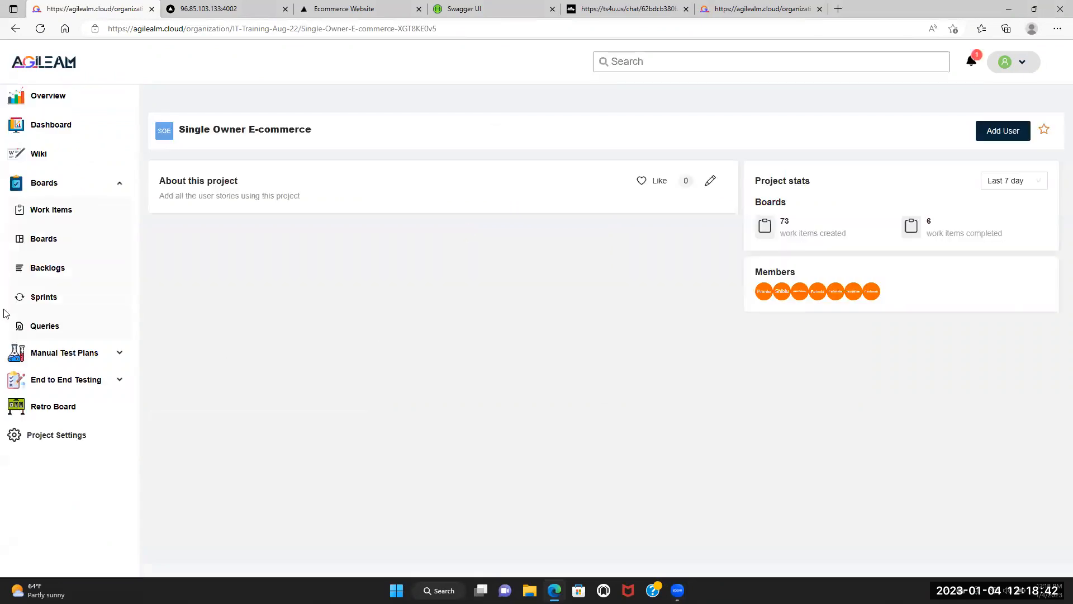
click(45, 325)
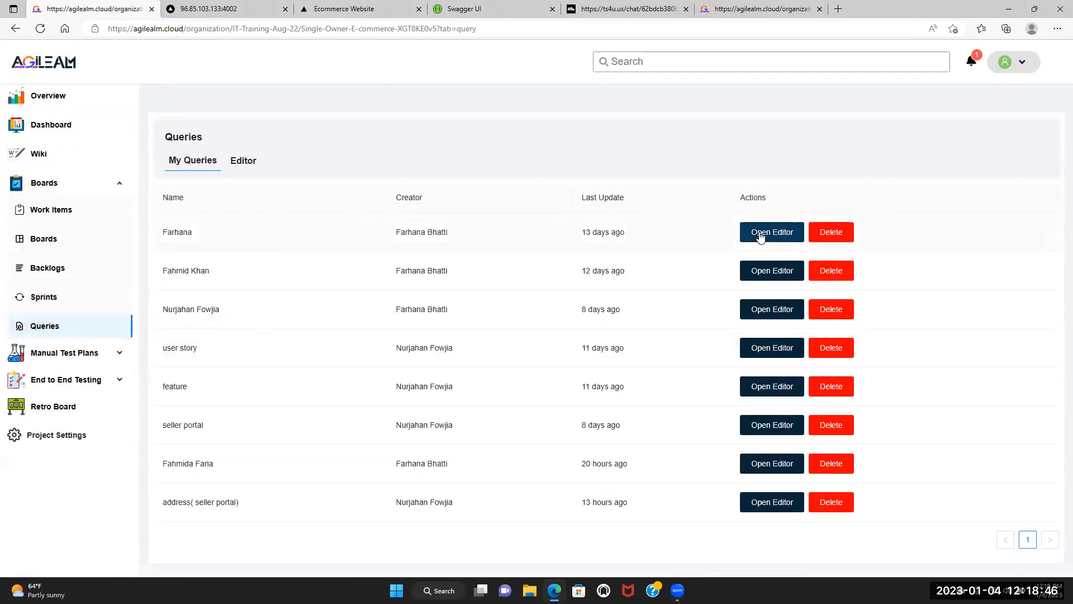
click(771, 232)
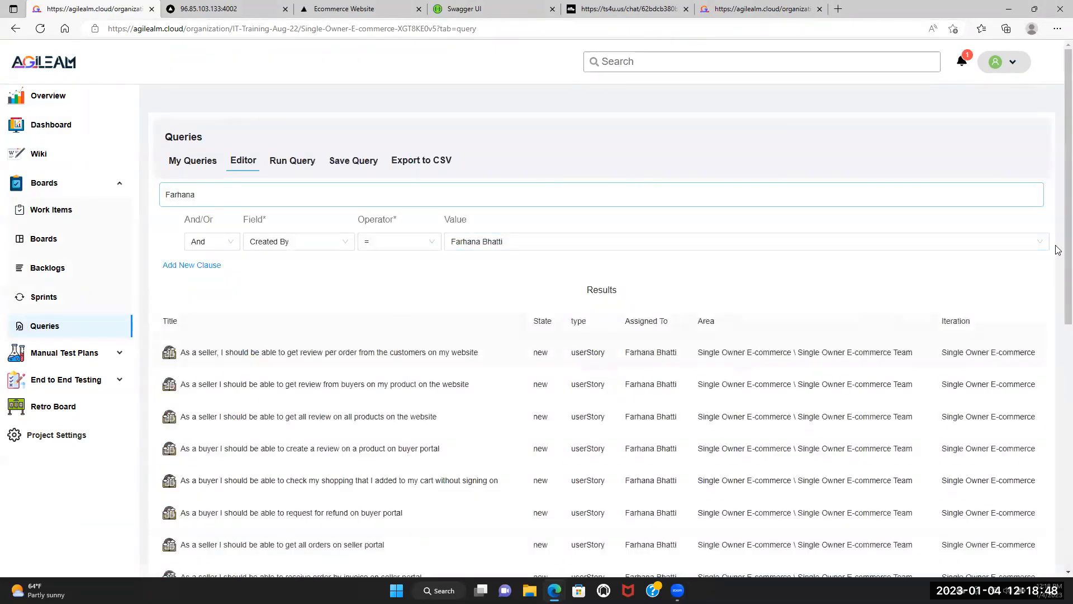
scroll(down, 3)
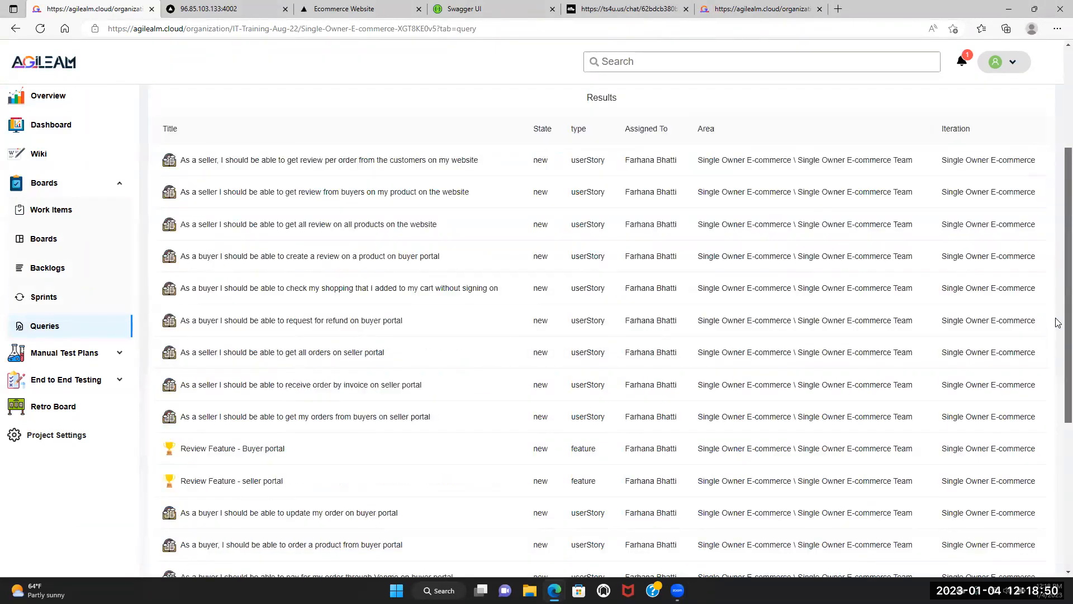
scroll(down, 3)
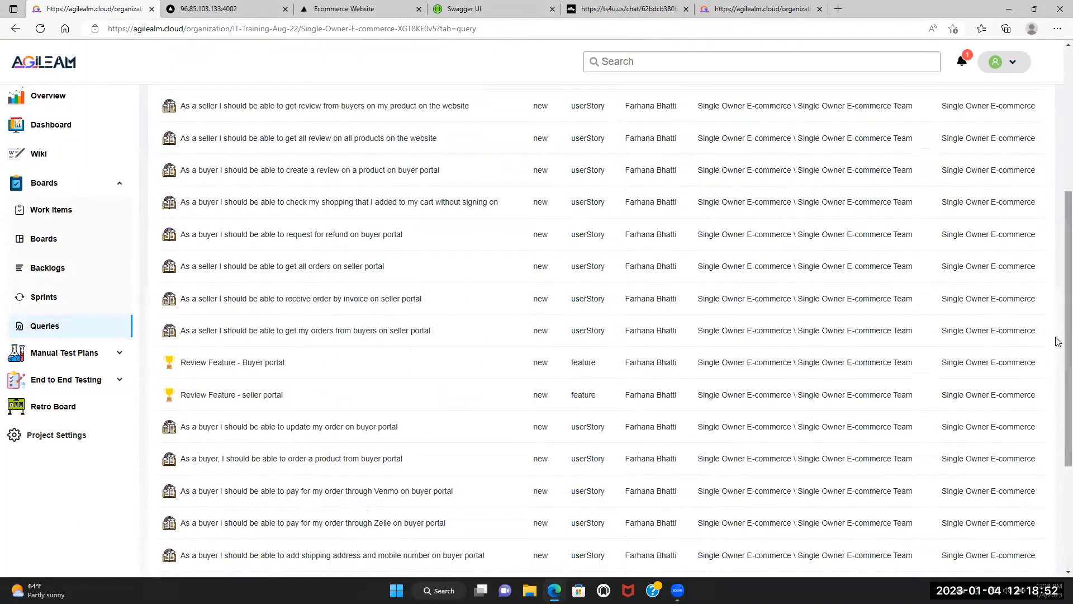
scroll(down, 3)
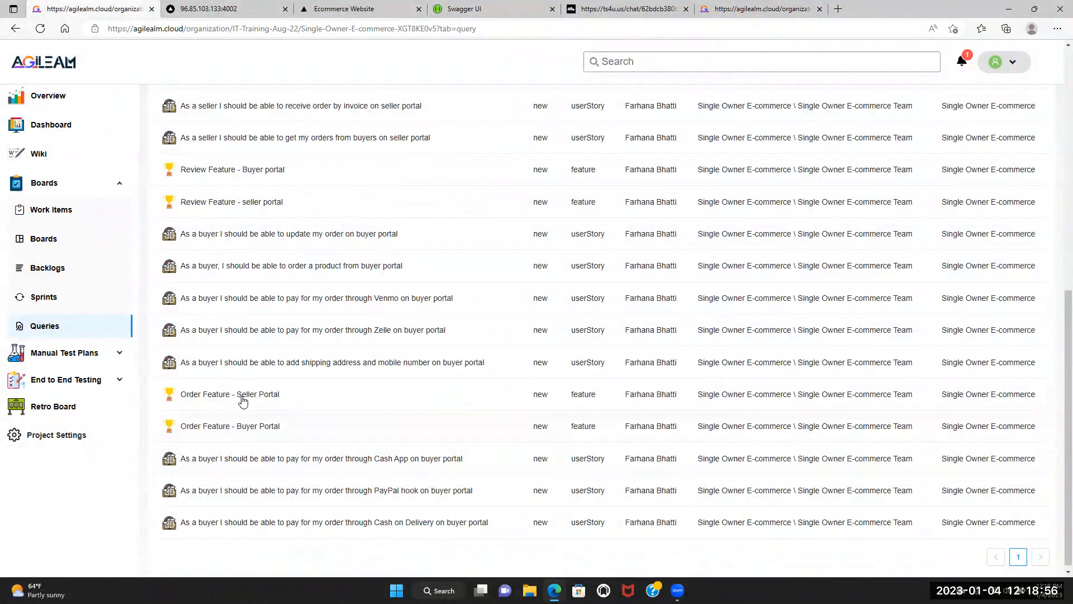
click(229, 394)
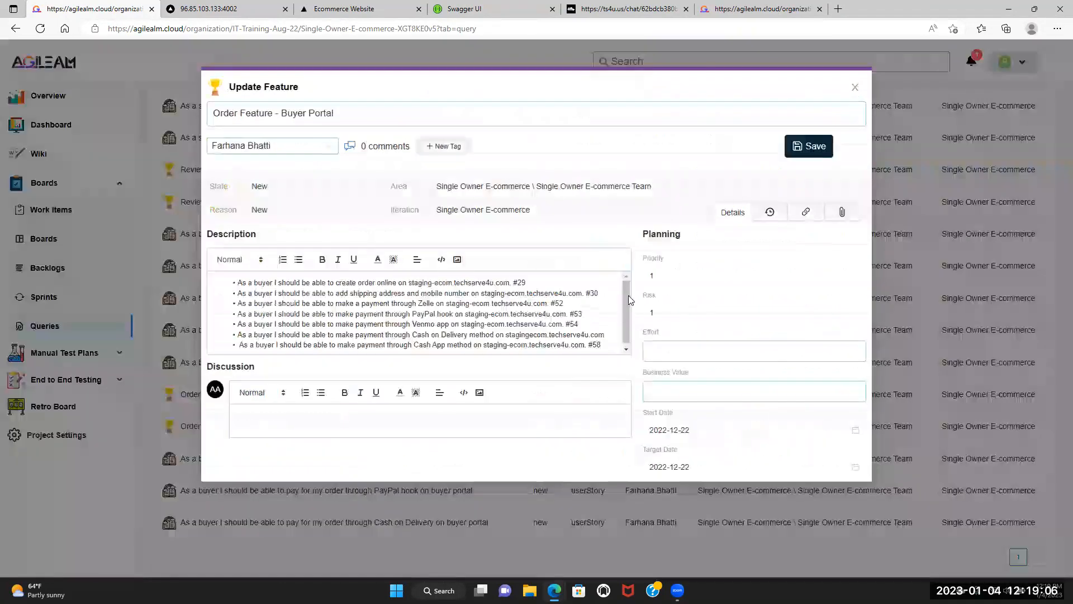
- Close the Update Feature dialog for Order Feature - Buyer Portal, returning to the query results
click(808, 146)
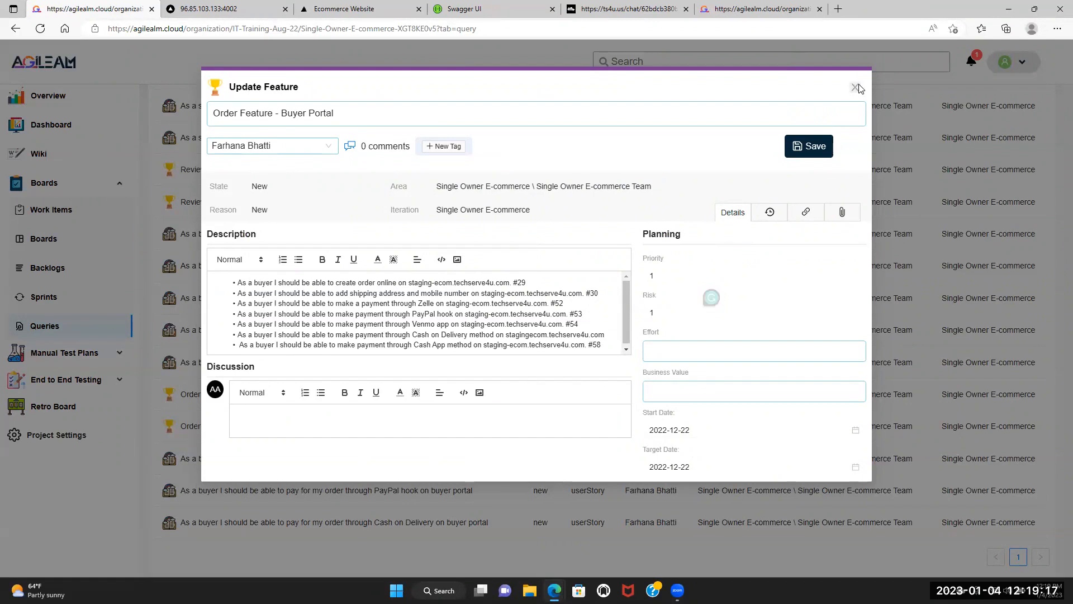
click(856, 89)
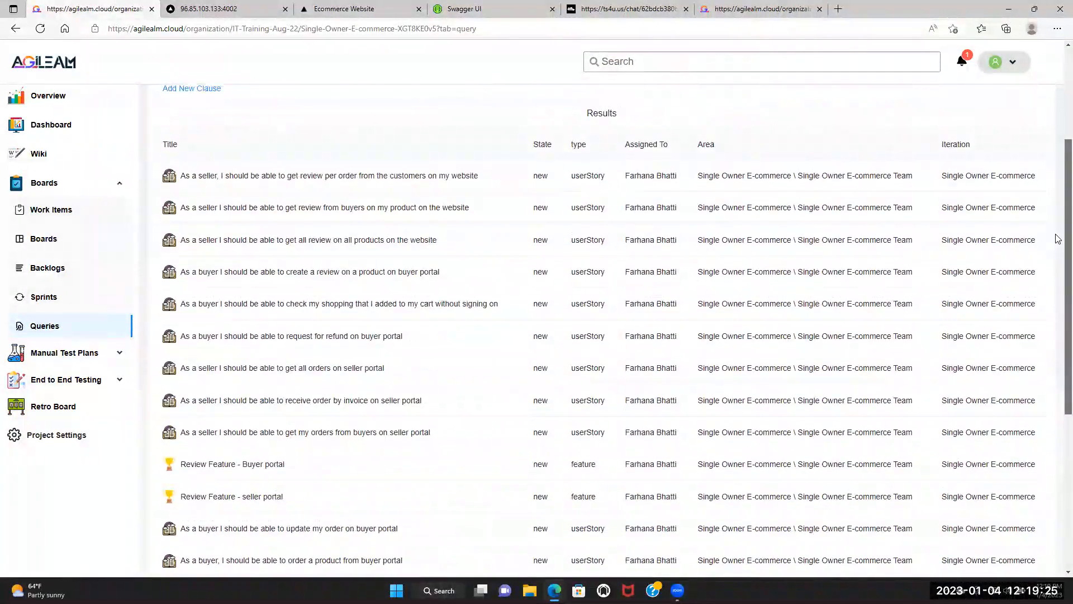
scroll(down, 3)
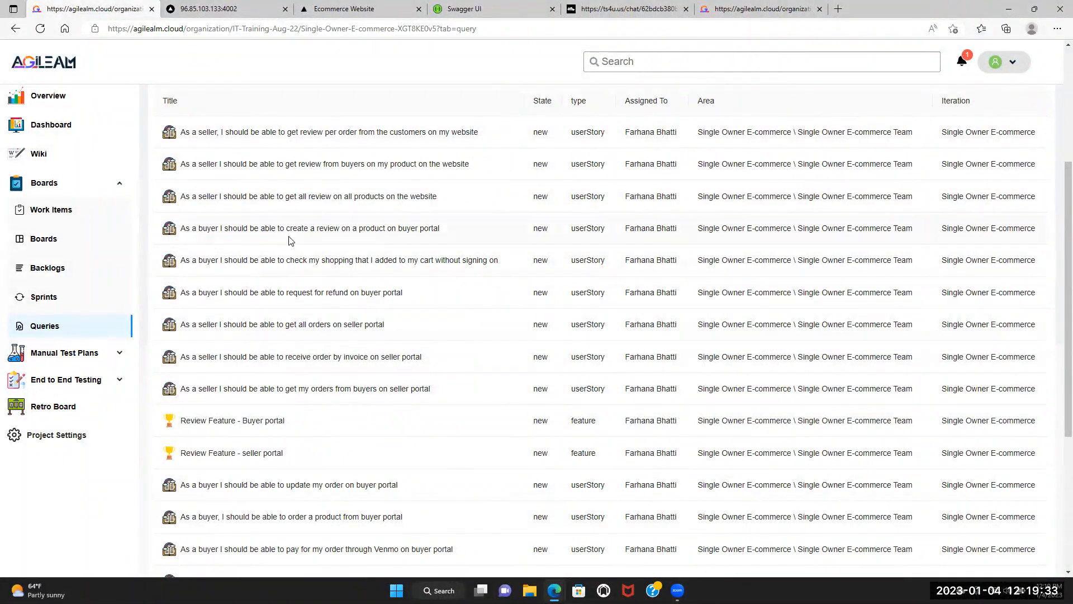
mouse_move(450, 234)
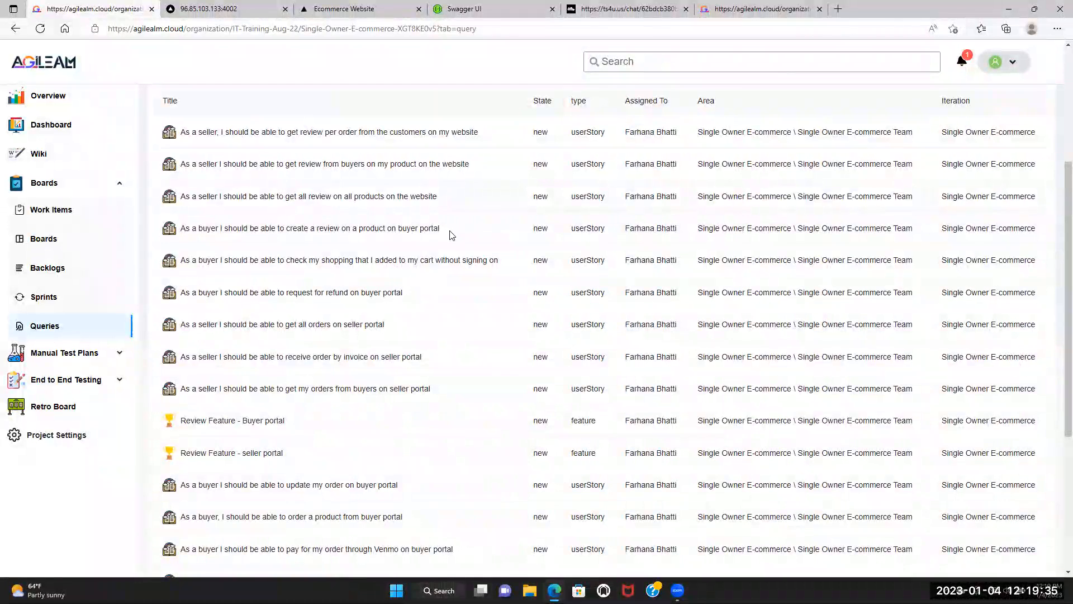
scroll(down, 3)
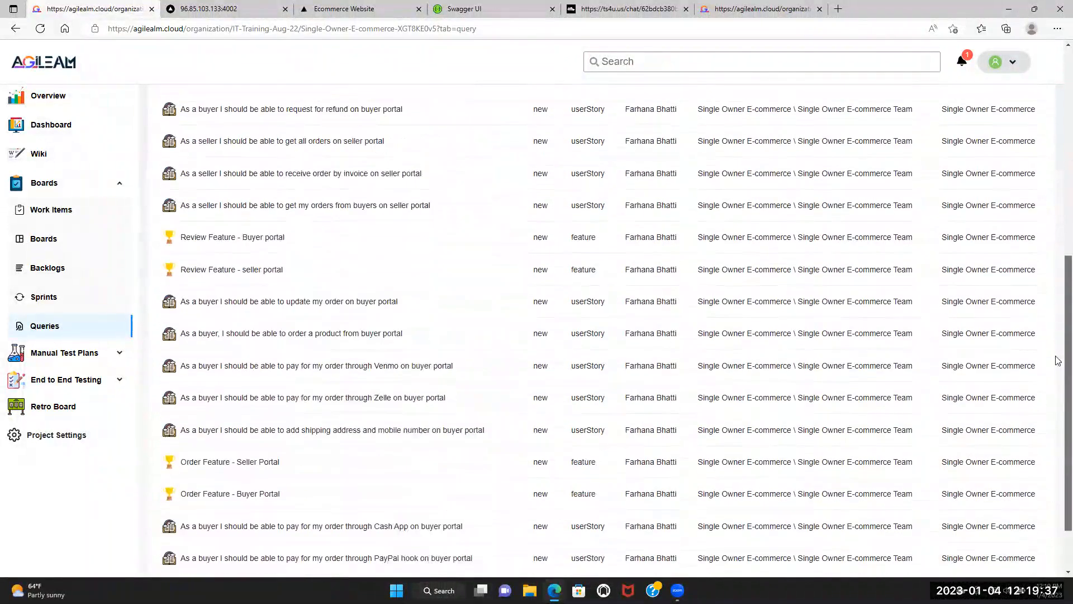
scroll(down, 3)
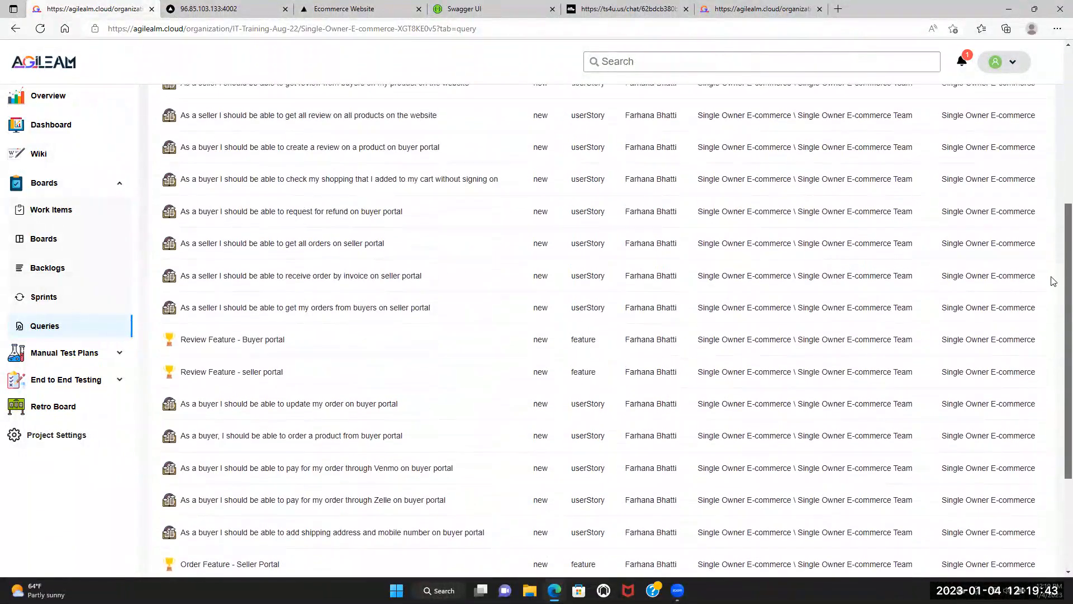
scroll(up, 3)
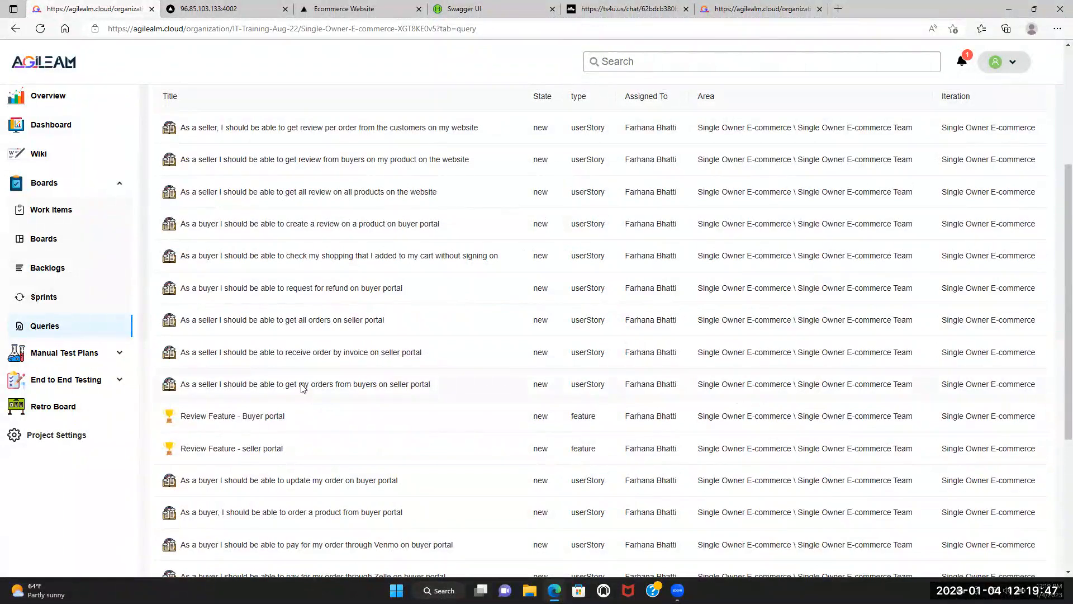
- Open 'As a seller I should be able to get my orders from buyers on seller portal' and scroll its description
click(304, 384)
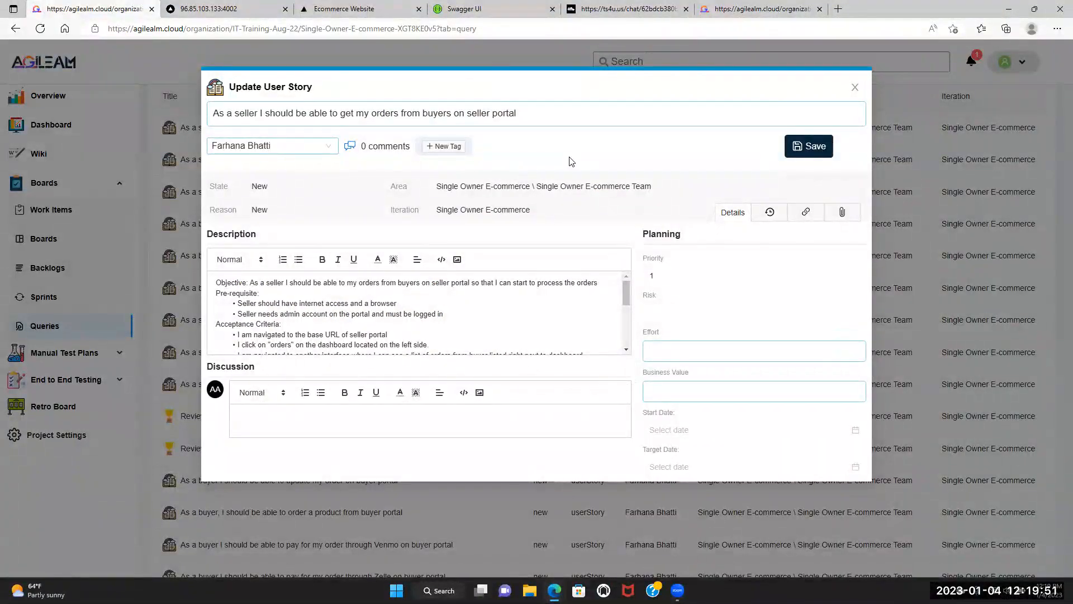
mouse_move(472, 155)
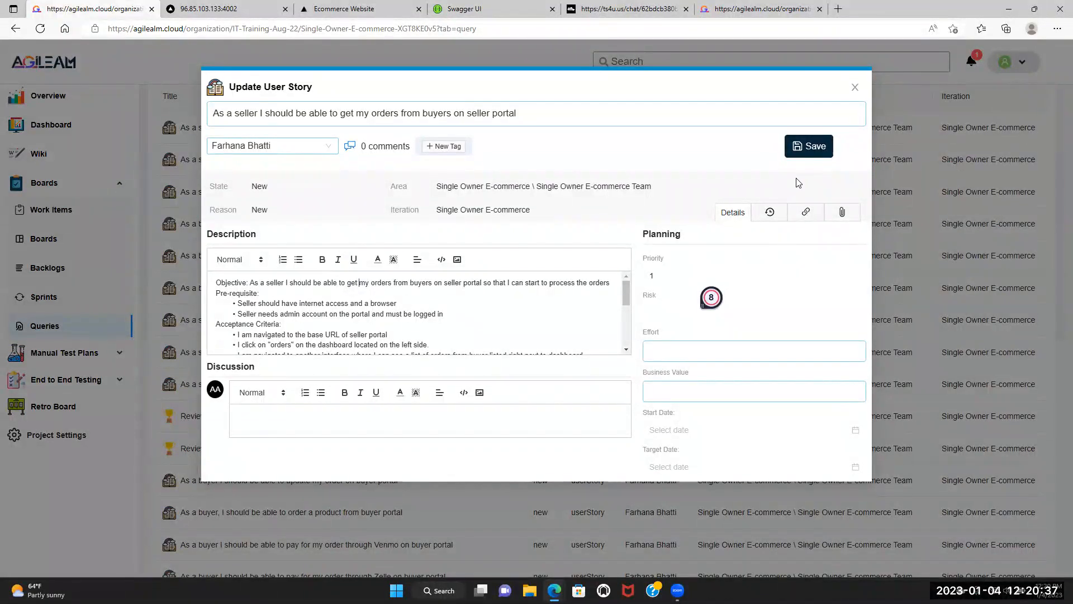
click(808, 145)
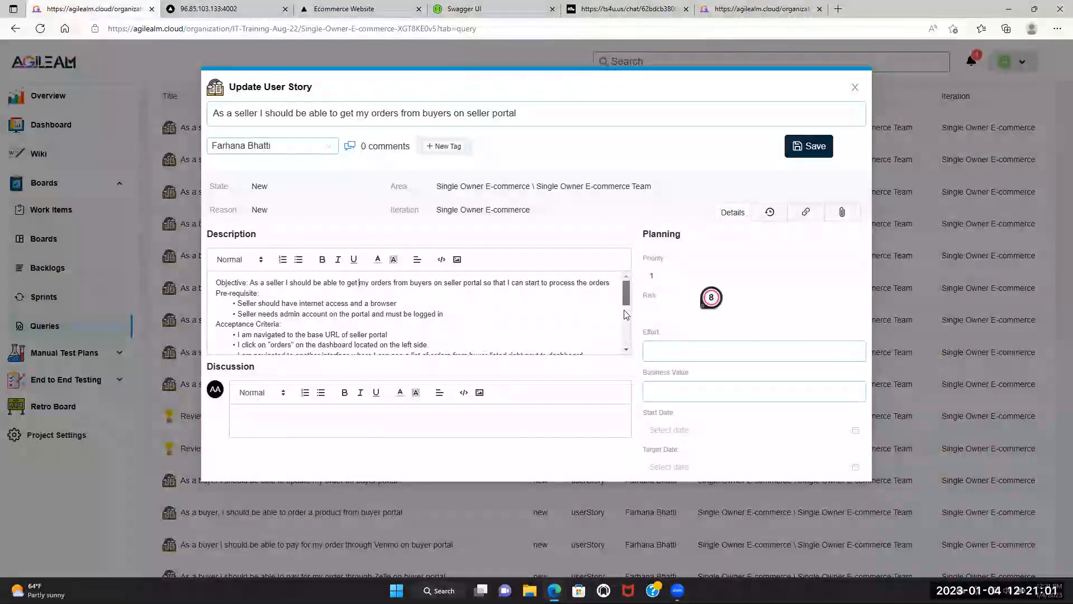
scroll(down, 3)
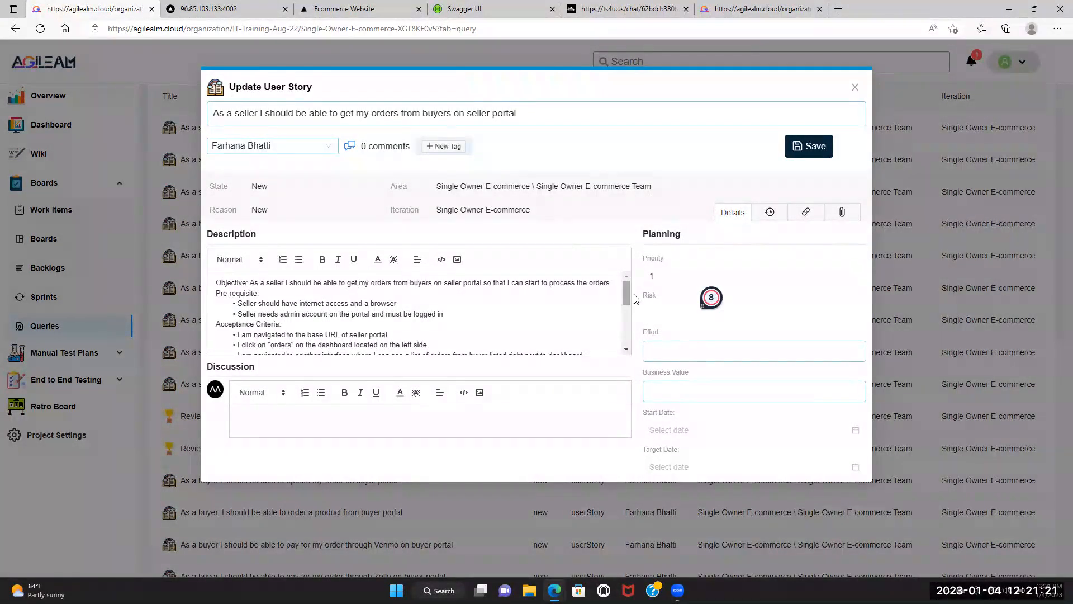
- Review the acceptance criteria and GET /api/order/myOrders specification, then switch to the TechServe admin tab
scroll(down, 3)
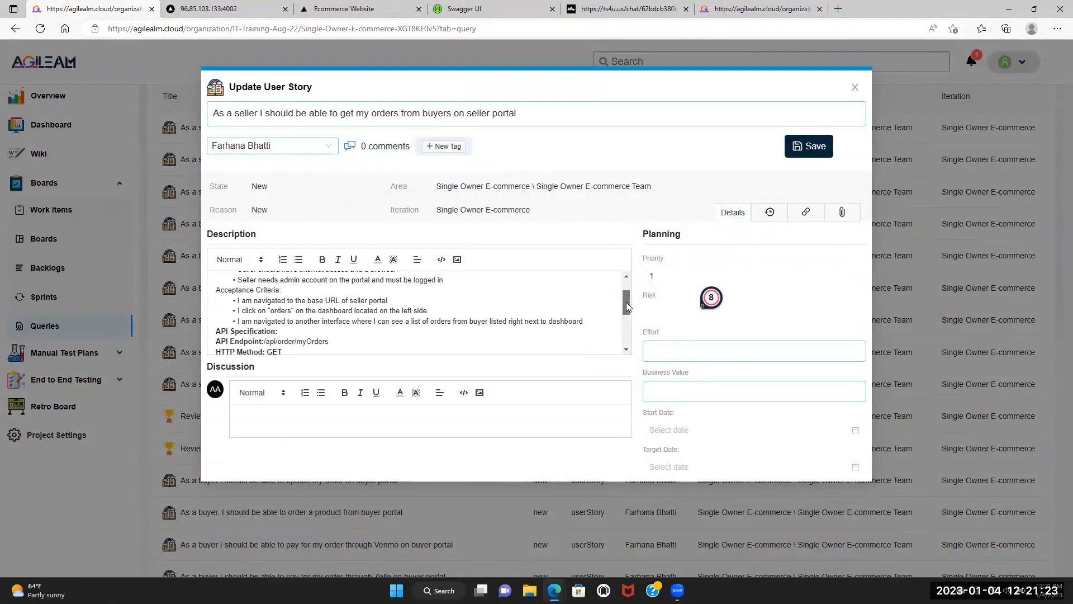
scroll(down, 3)
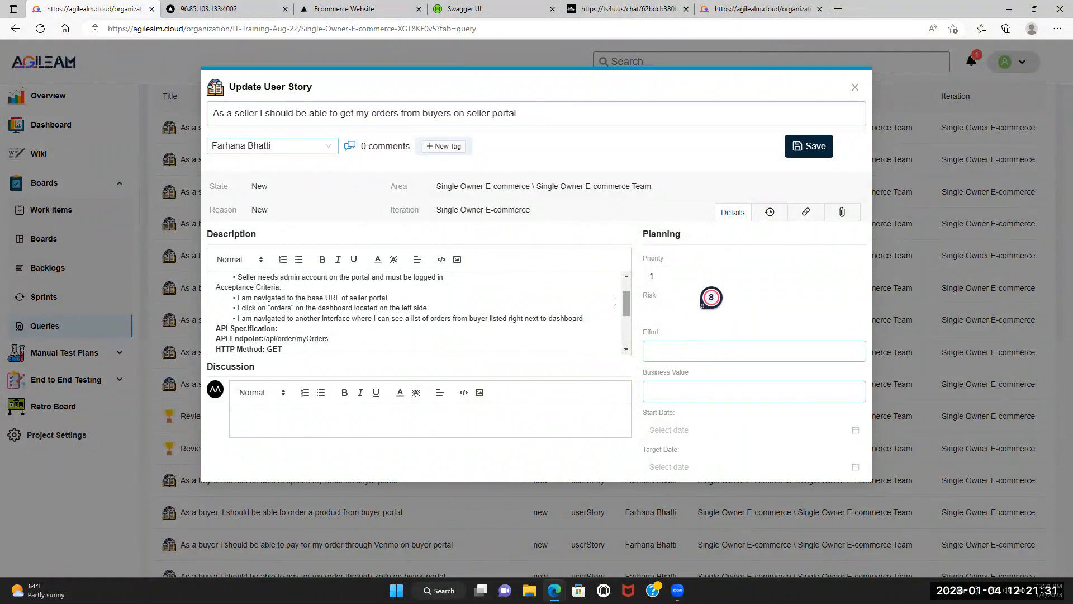
scroll(down, 3)
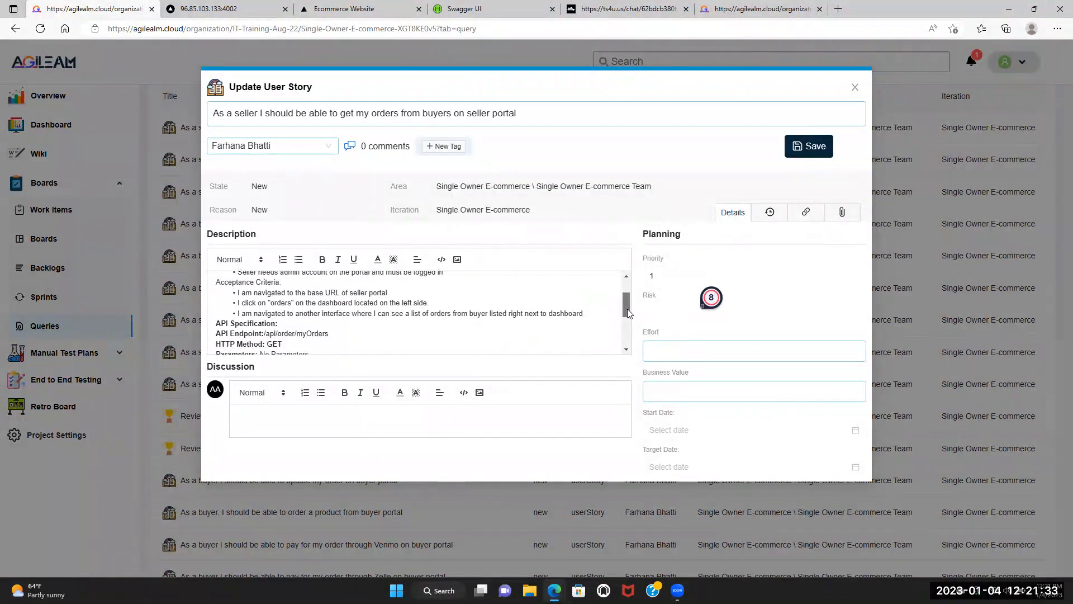
scroll(down, 3)
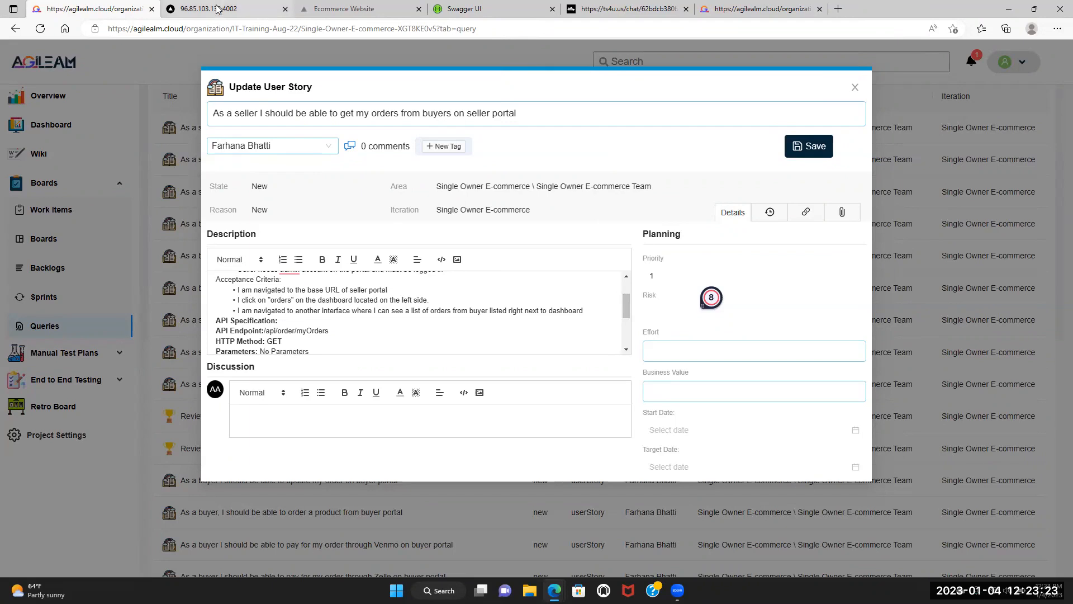
click(222, 9)
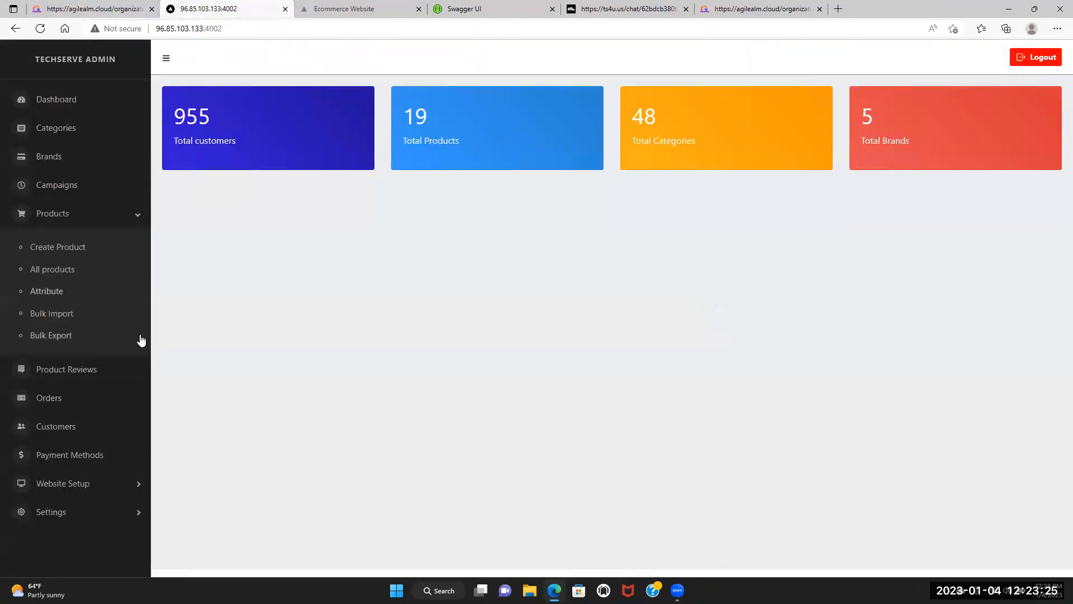
mouse_move(108, 322)
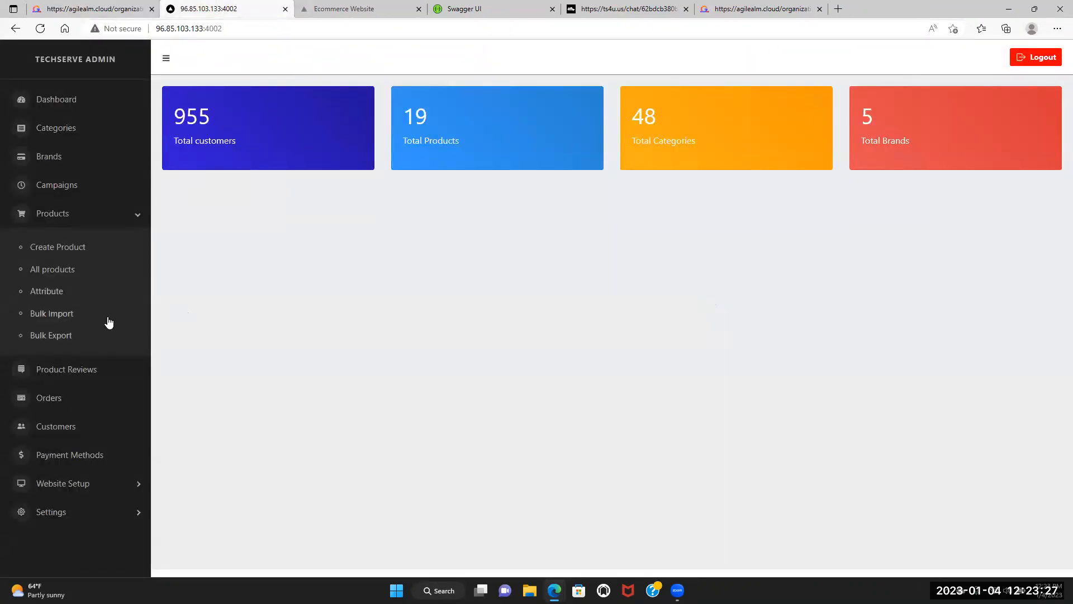
mouse_move(214, 338)
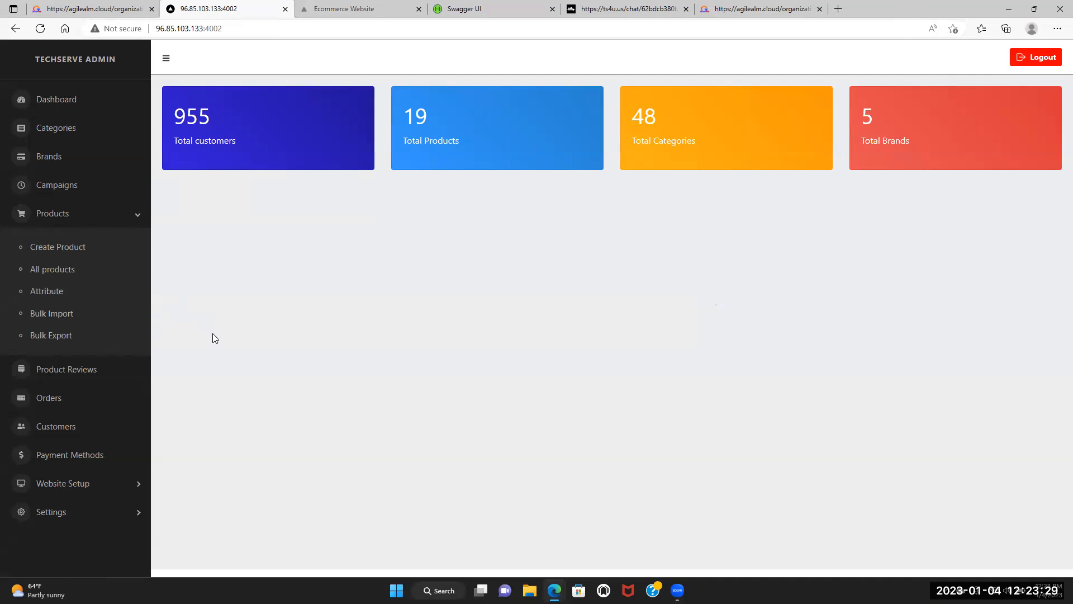
mouse_move(137, 258)
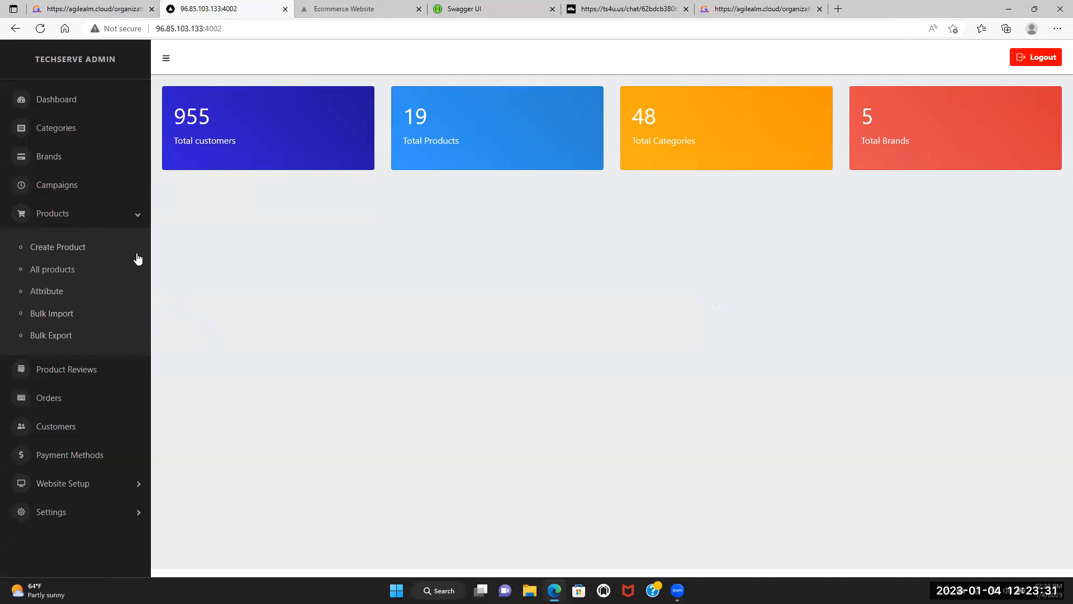
mouse_move(53, 269)
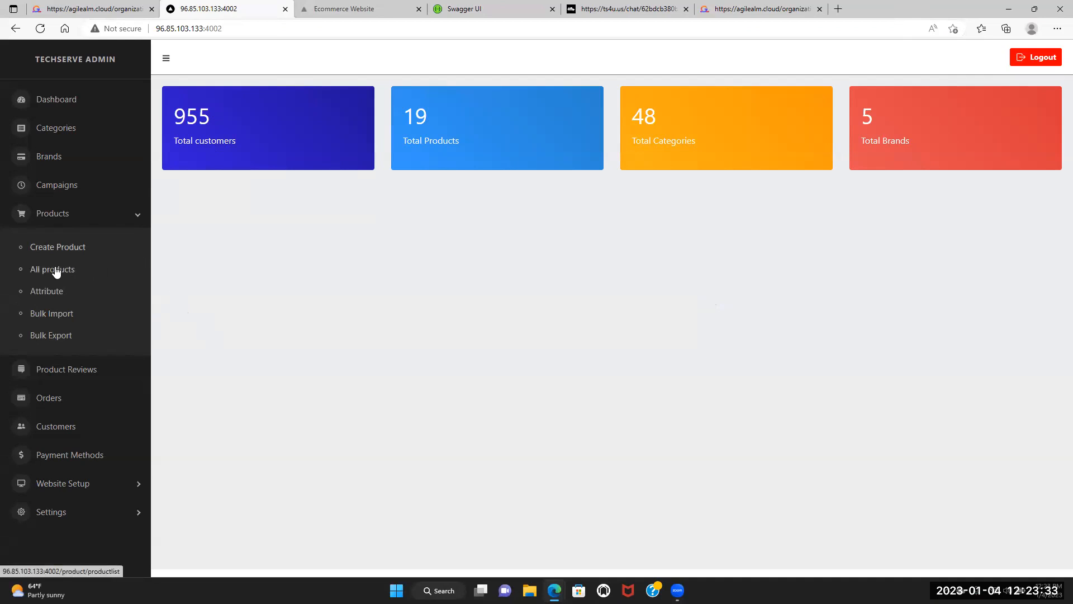
- View the empty All products list, then the All Orders list with seven orders
click(53, 269)
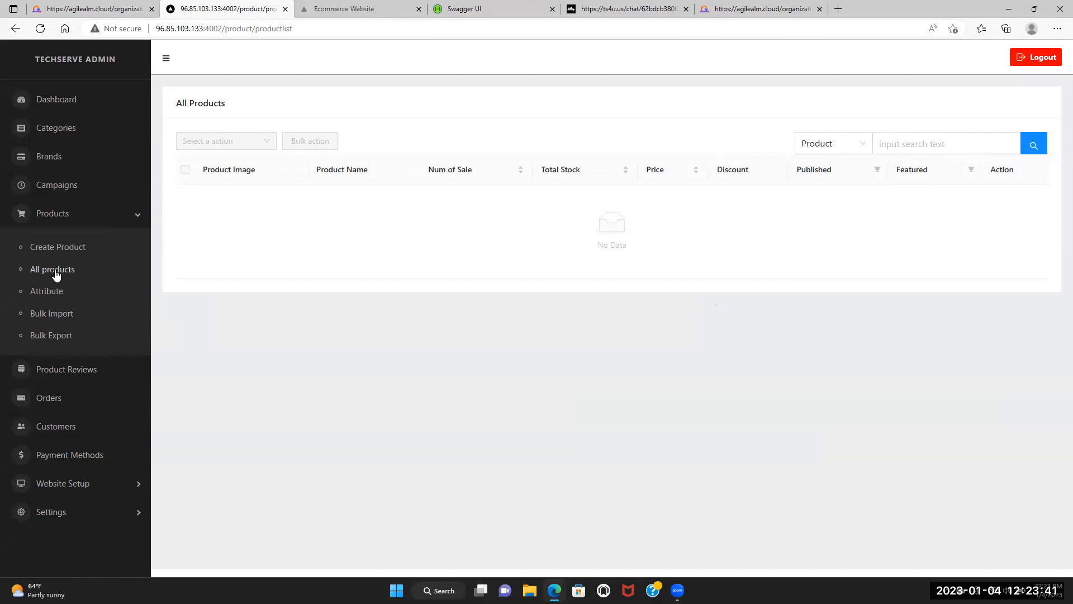
mouse_move(74, 372)
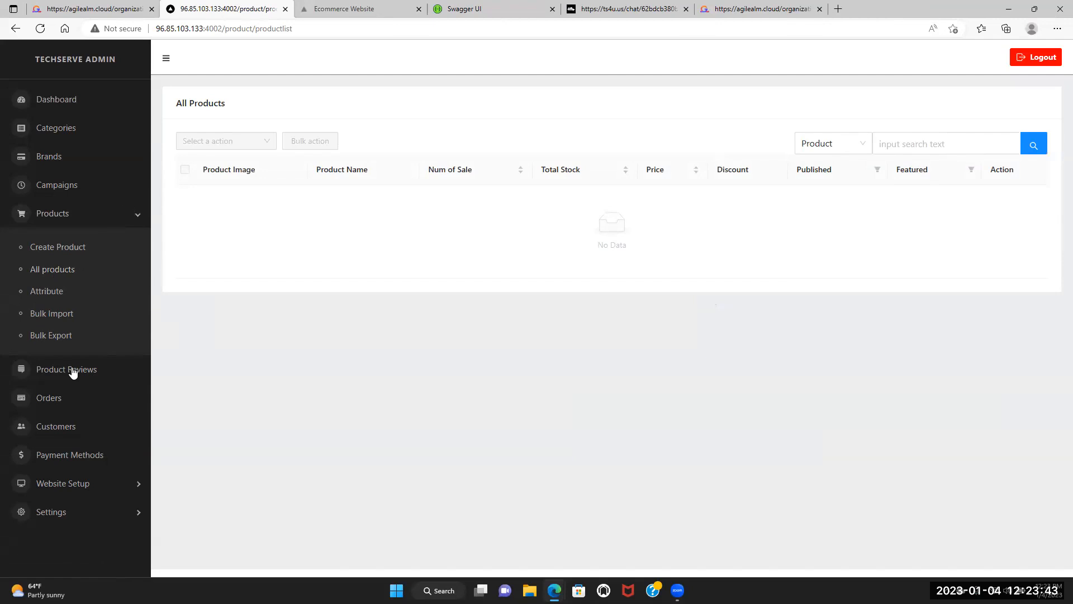
click(48, 397)
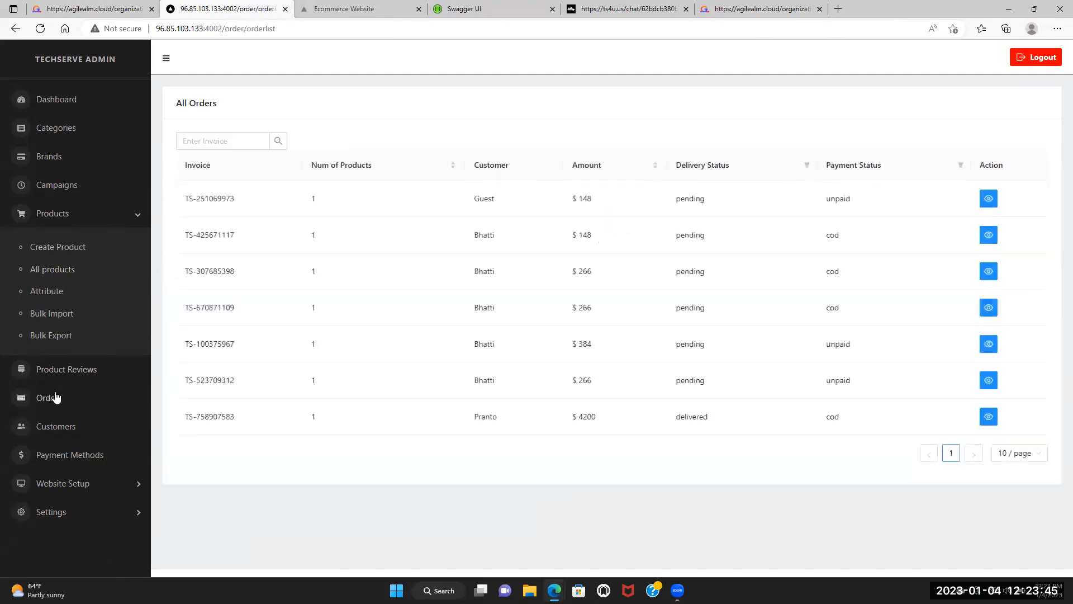